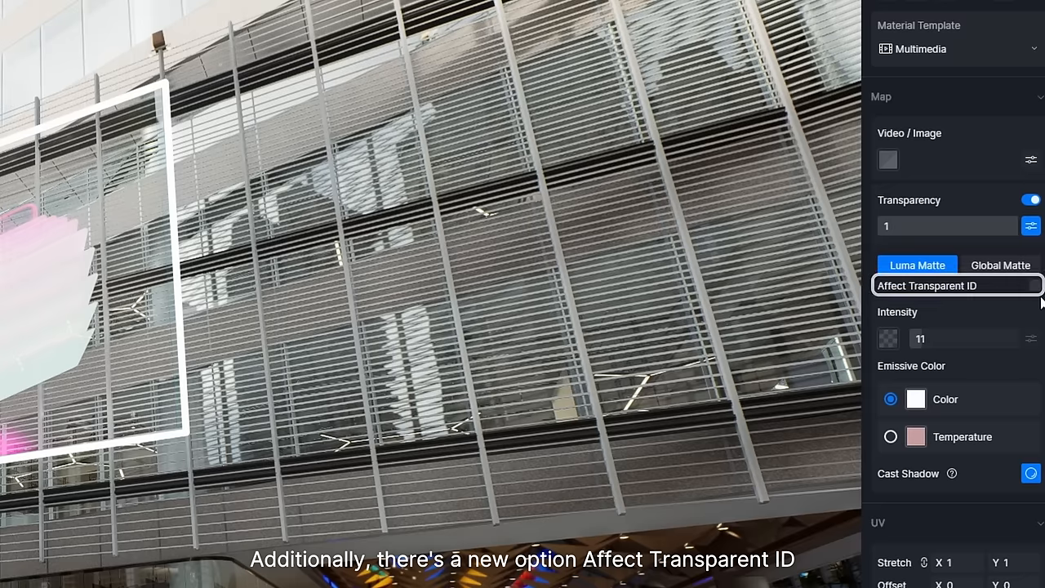
# Step: Enable Affect Transparent ID on the glass facade screen's Luma Matte multimedia material
pyautogui.click(1036, 286)
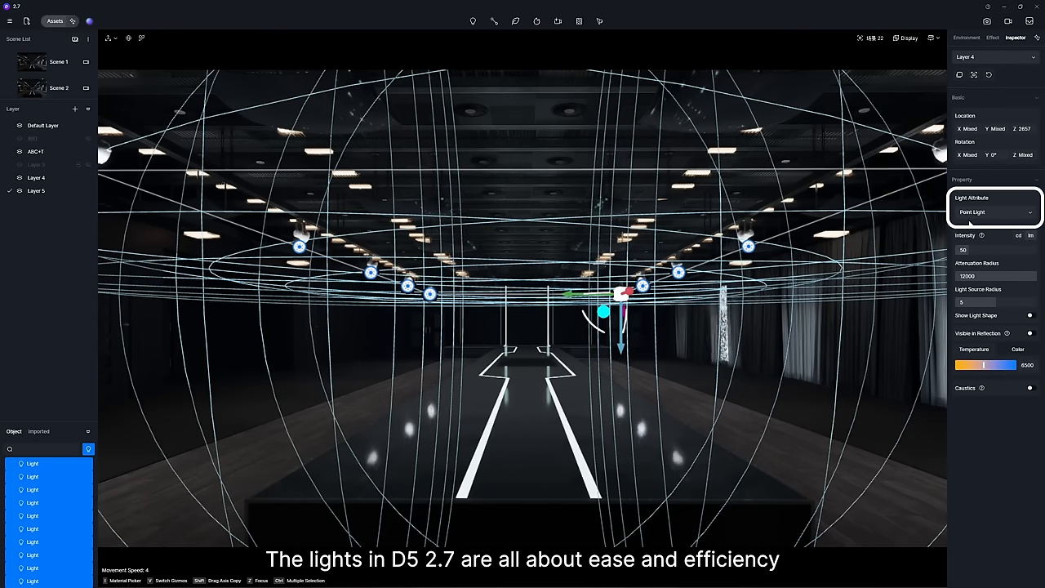
# Step: Switch the runway ceiling lights to strip, rect, then spotlights all aimed at one floor point
pyautogui.click(993, 213)
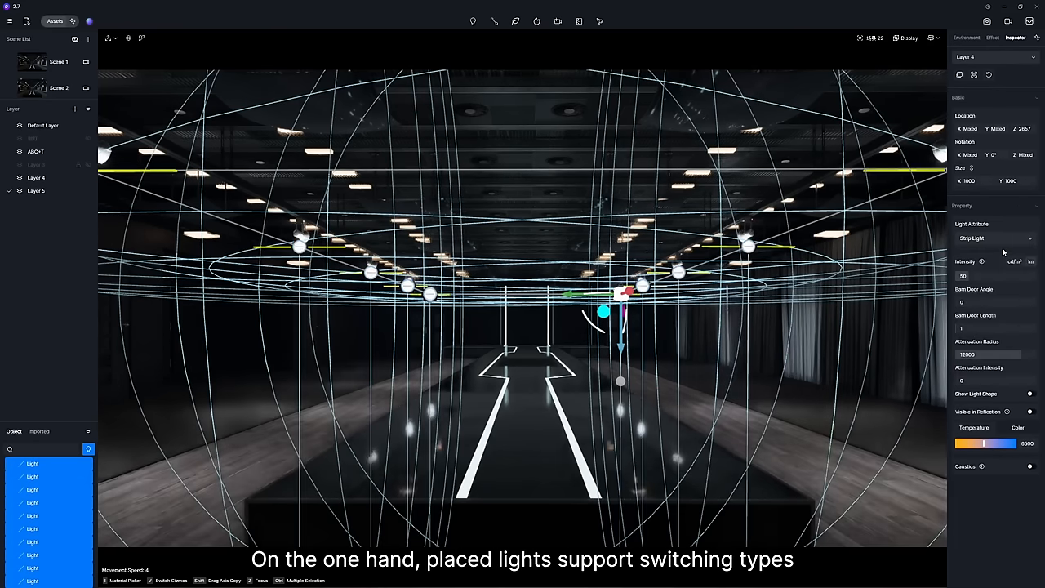
pyautogui.click(993, 238)
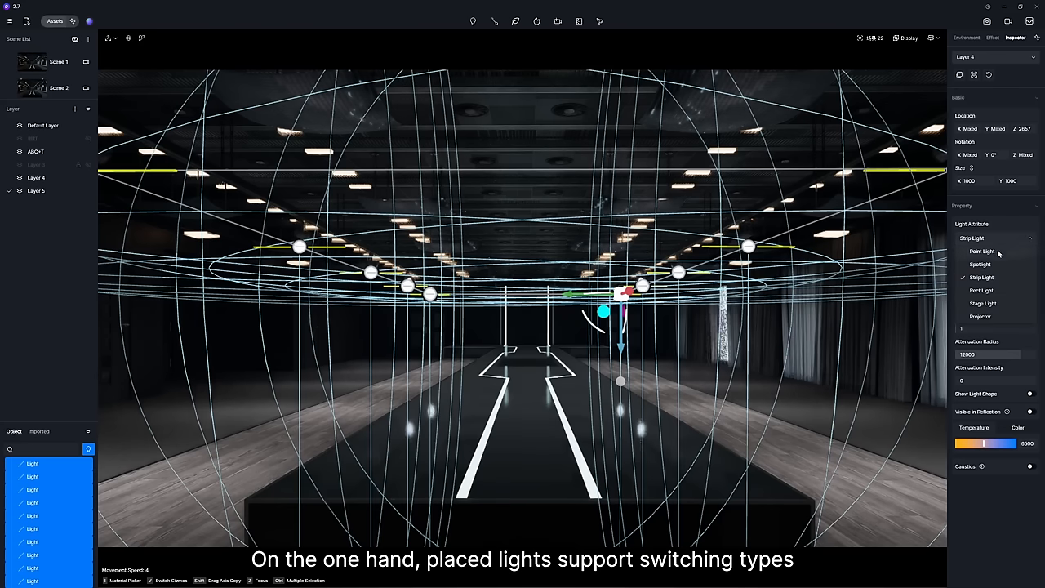
pyautogui.click(981, 290)
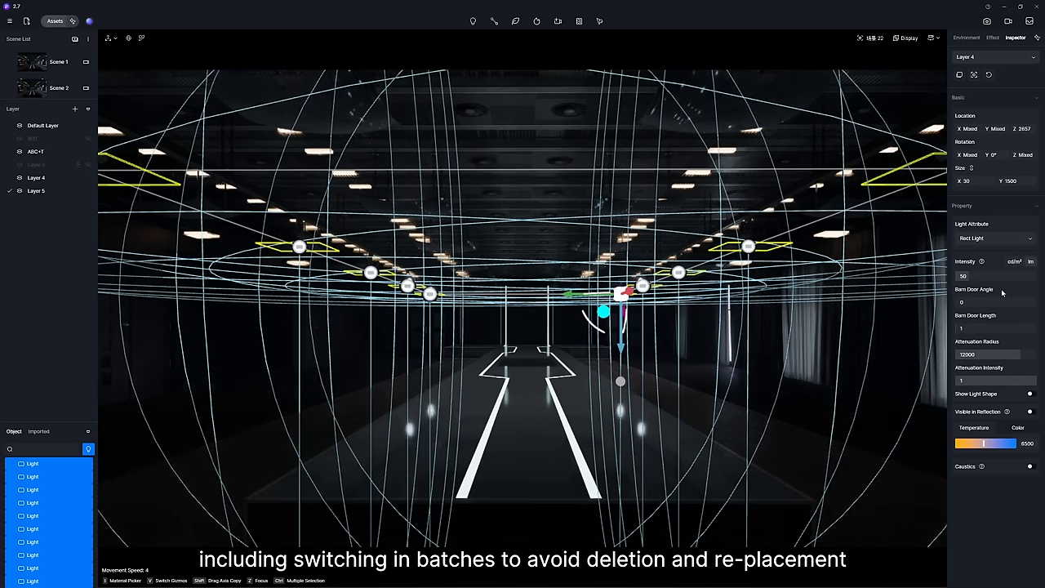
pyautogui.click(993, 238)
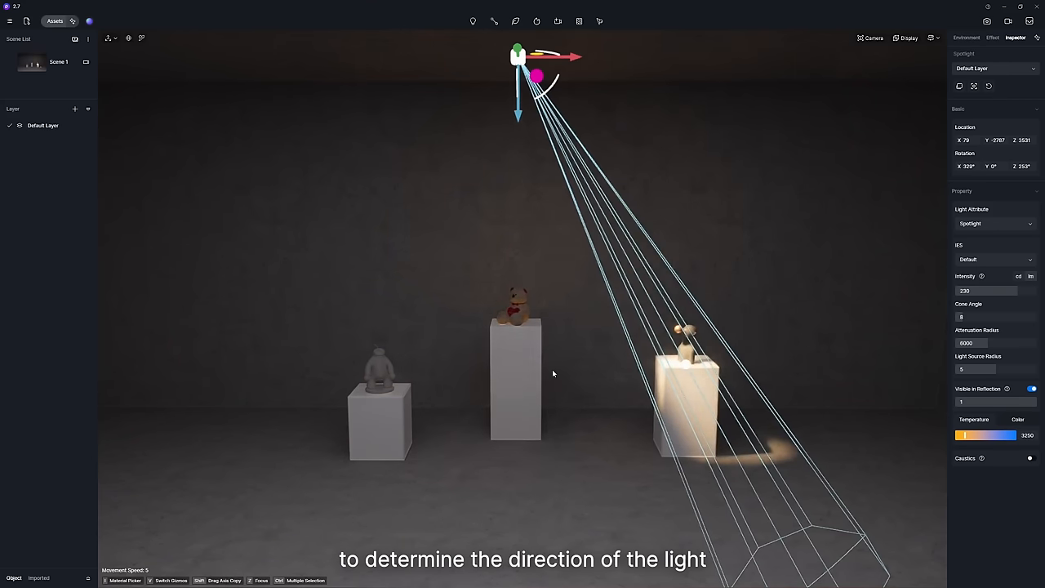
pyautogui.click(967, 38)
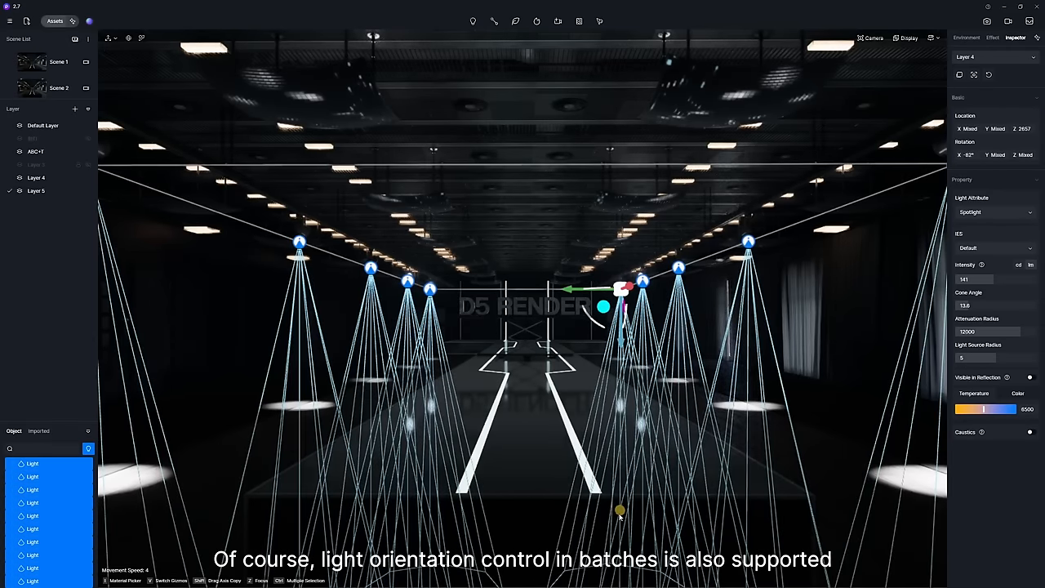
pyautogui.click(967, 37)
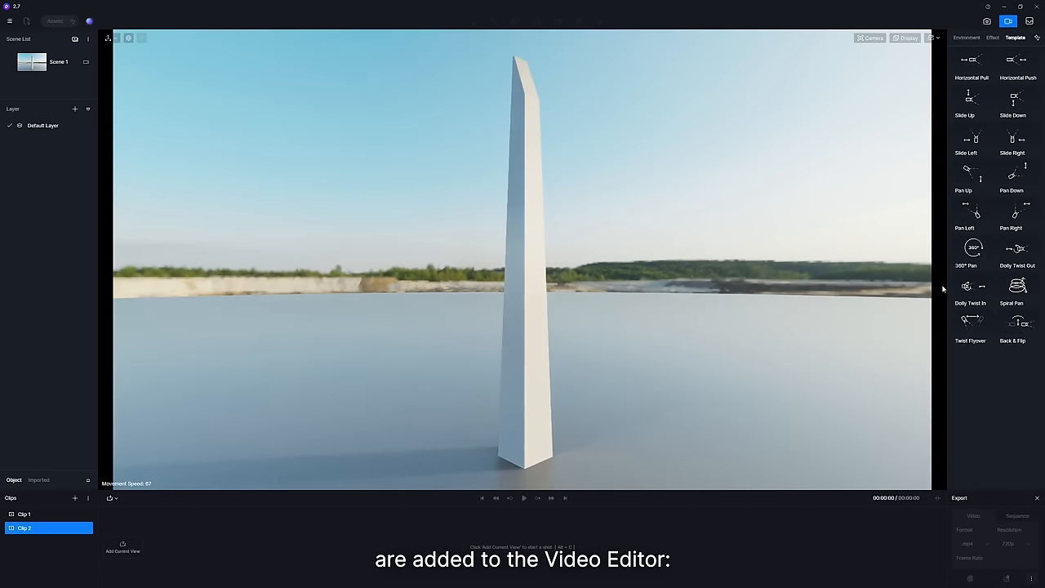
pyautogui.moveTo(942, 376)
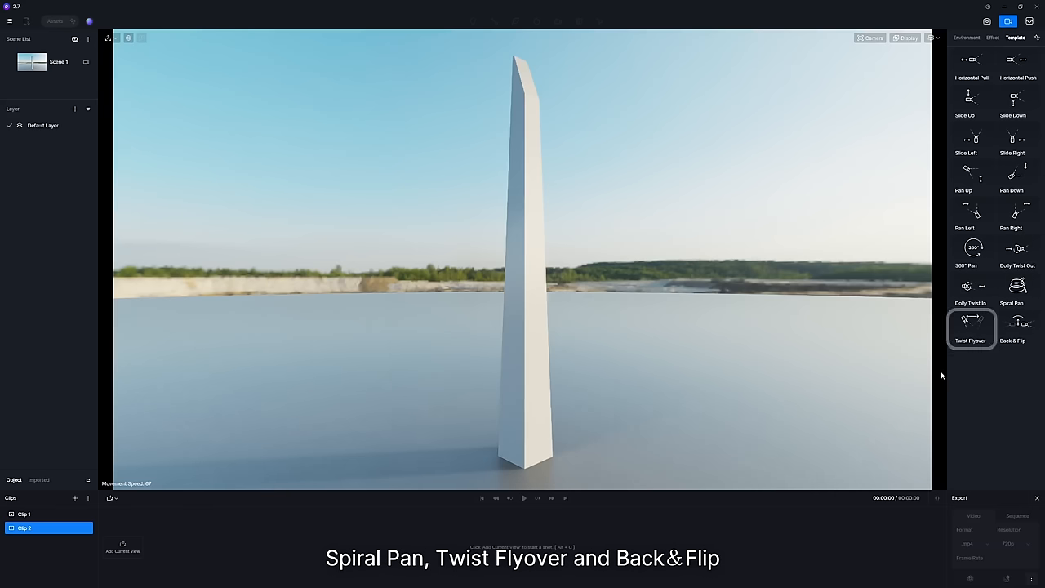
# Step: Add the Spiral Pan template to Clip 2 as a 10-second shot
pyautogui.click(1018, 327)
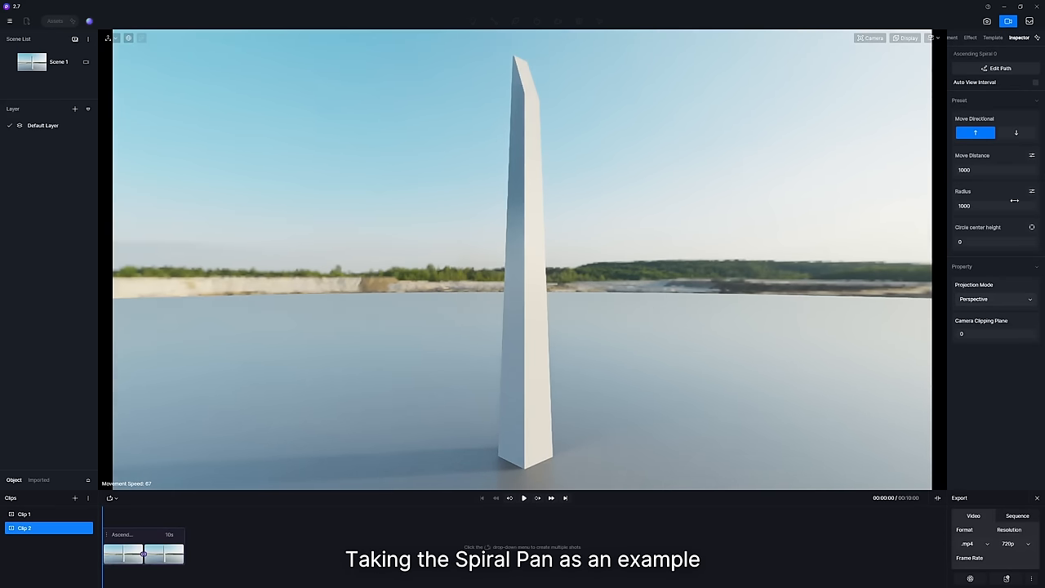
pyautogui.click(998, 68)
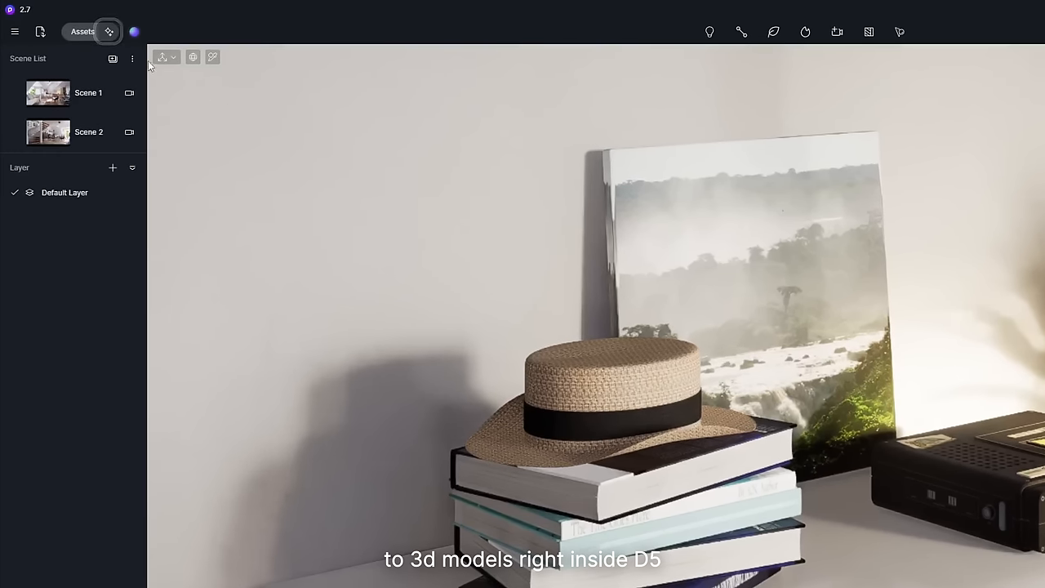
pyautogui.moveTo(109, 31)
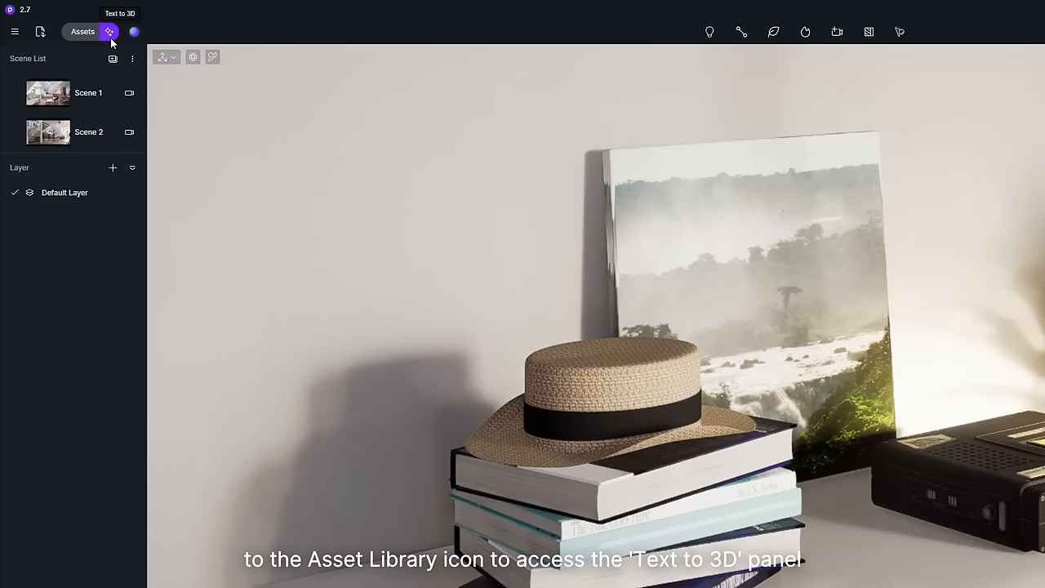
# Step: Enter the Text to 3D prompt 'Black-and-white panda figurine, cute toy' plus a negative prompt
pyautogui.click(108, 31)
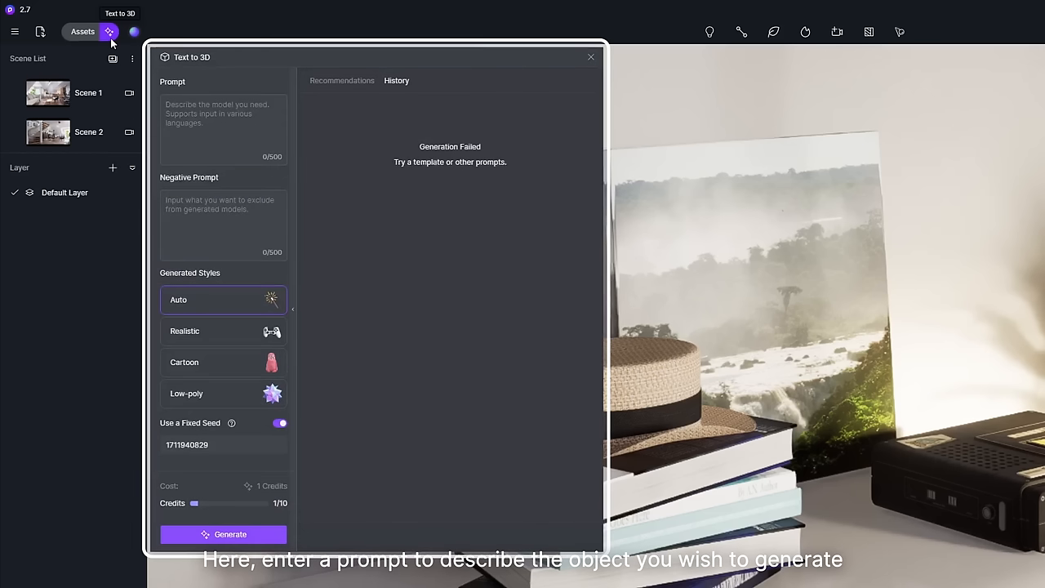
pyautogui.click(223, 131)
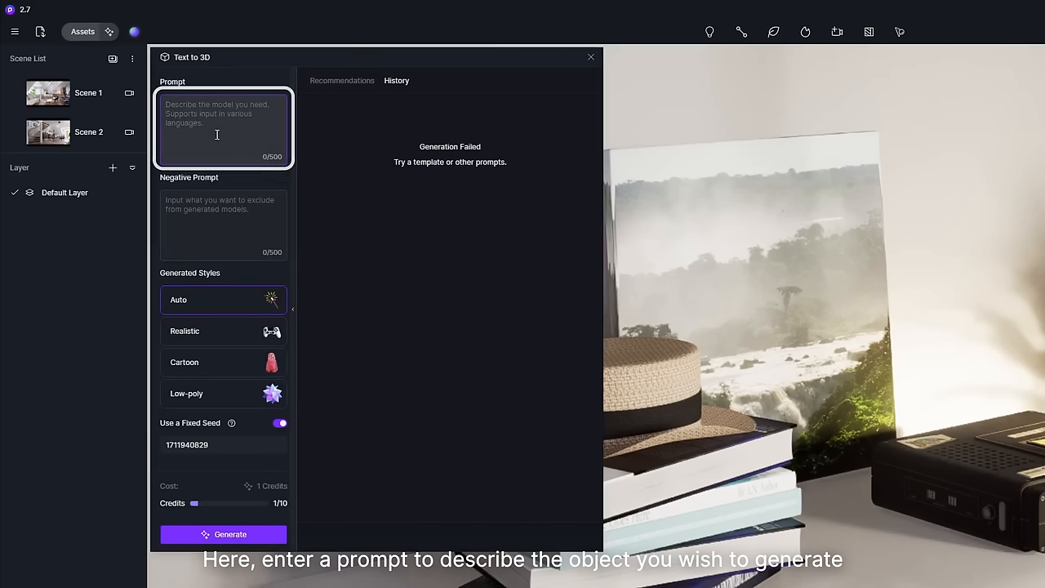
pyautogui.write('Black-and-white panda figurine , cute toy')
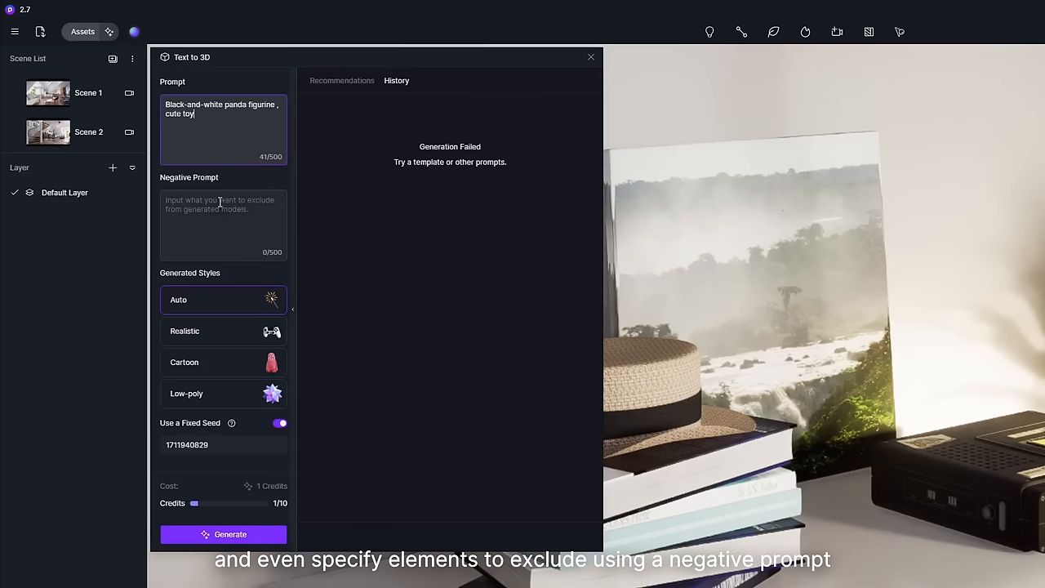
pyautogui.click(223, 225)
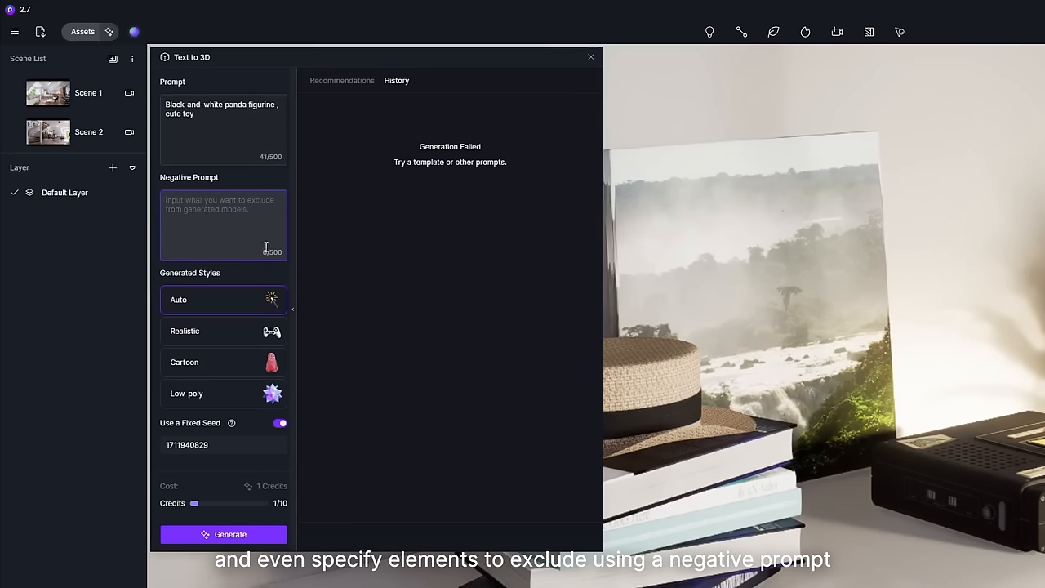
pyautogui.click(223, 362)
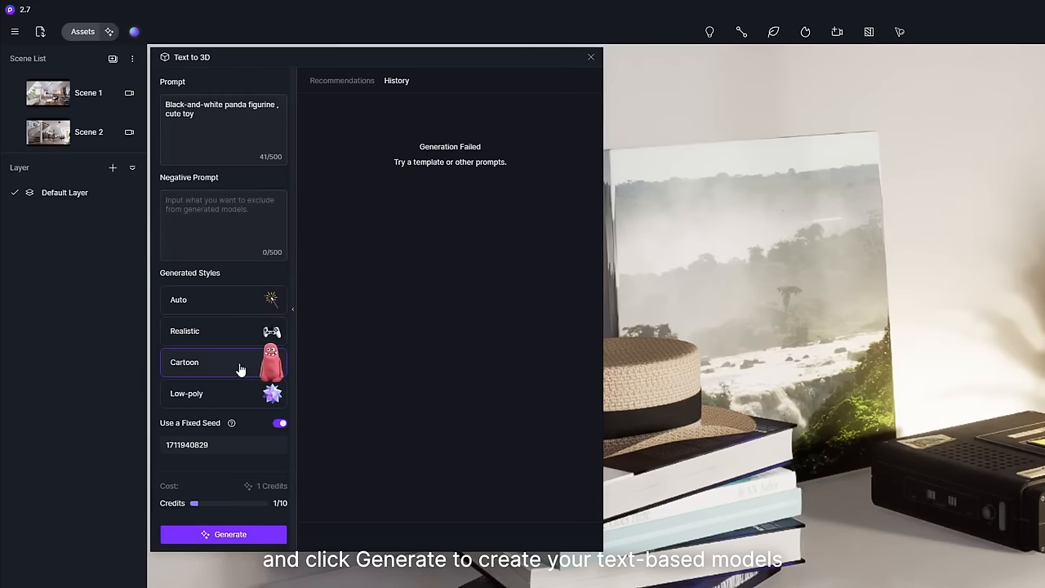
# Step: Generate Cartoon-style panda models and place one on the table beside the books
pyautogui.click(222, 534)
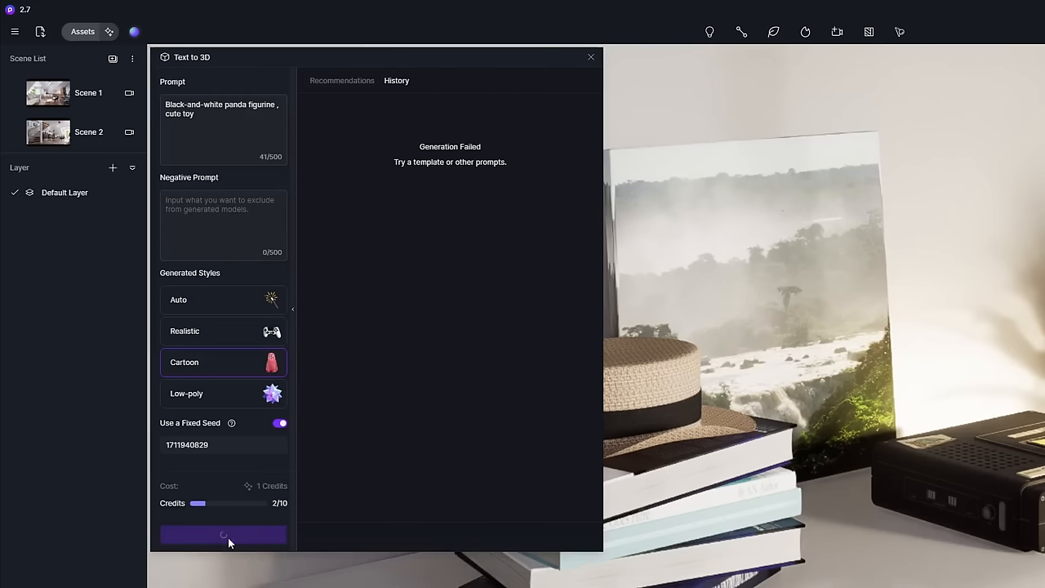
pyautogui.click(223, 534)
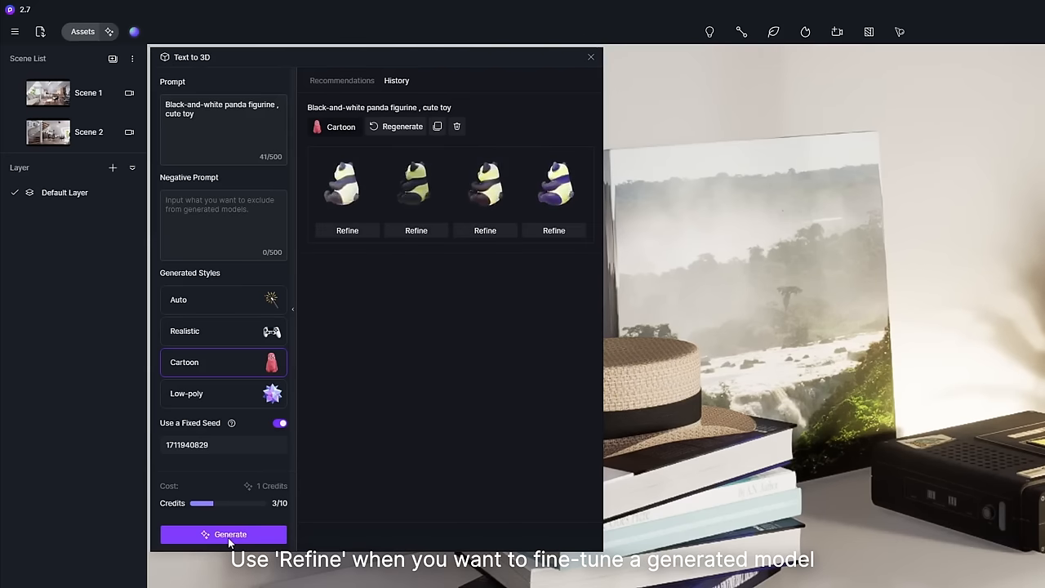
pyautogui.click(223, 535)
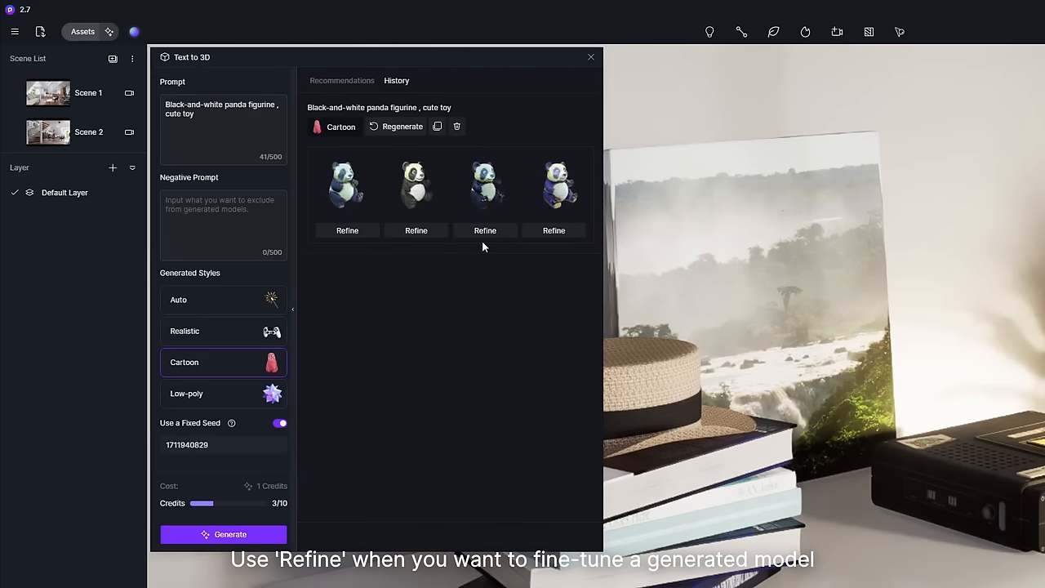
pyautogui.click(485, 230)
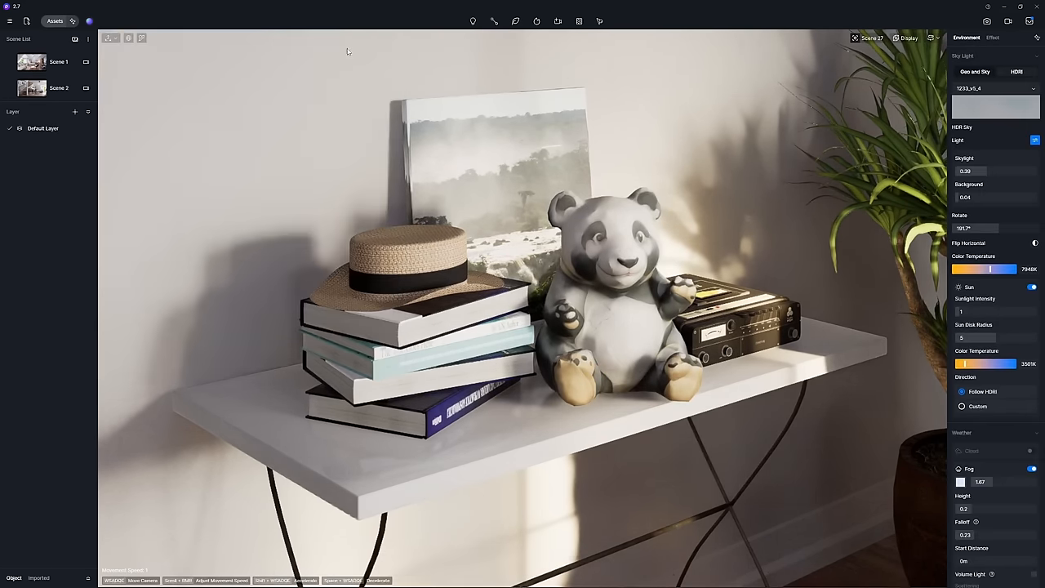
pyautogui.click(59, 87)
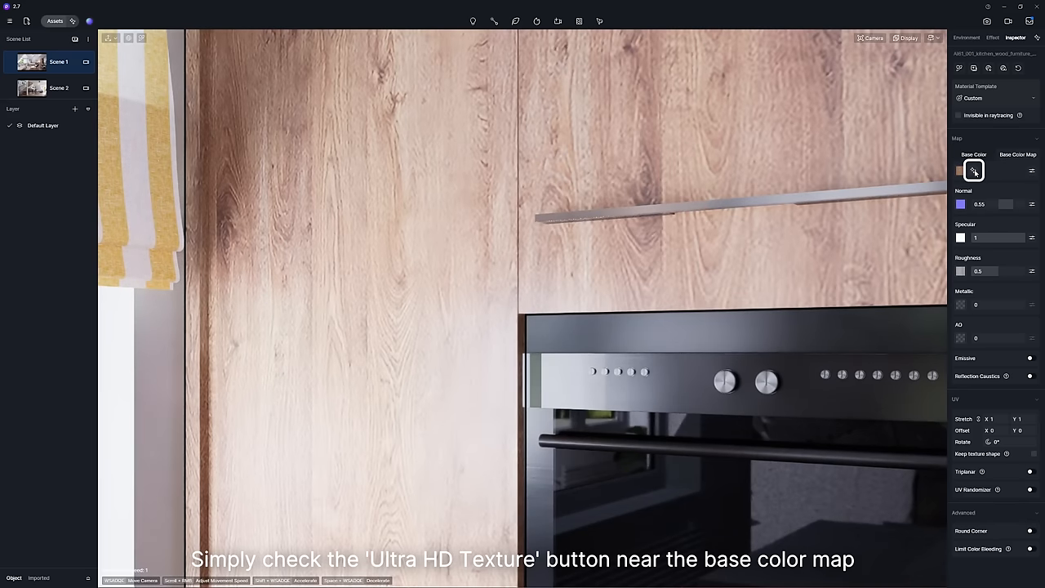
# Step: Upscale the kitchen cabinet wood's Base Color map to an Ultra HD texture
pyautogui.click(973, 170)
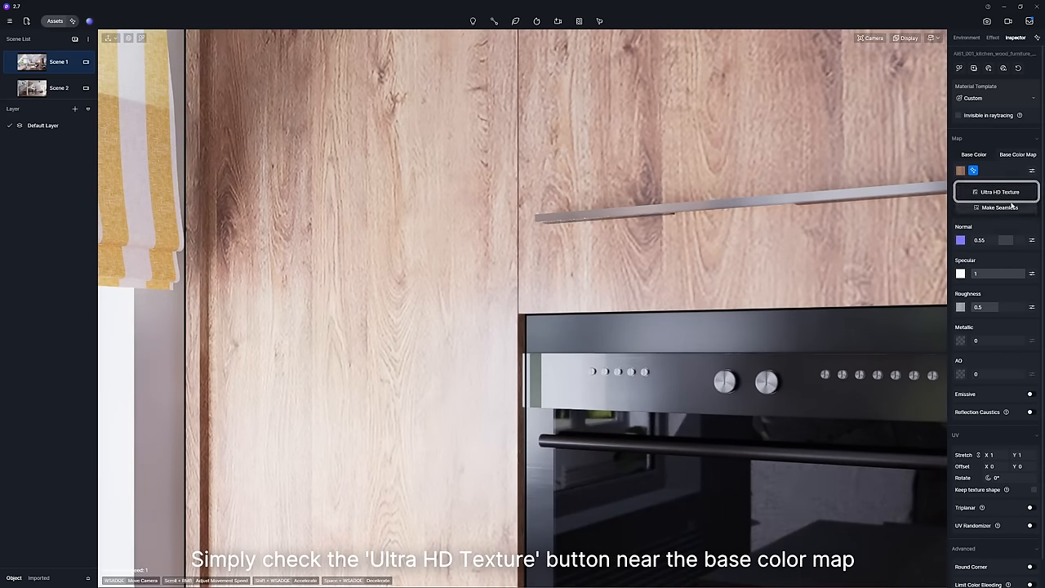
pyautogui.click(975, 192)
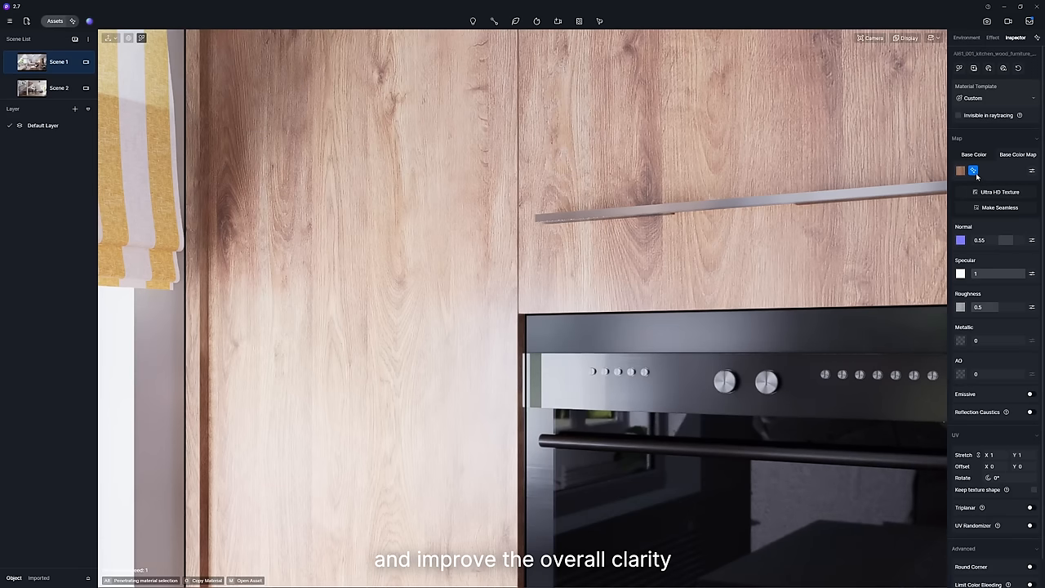
pyautogui.click(967, 37)
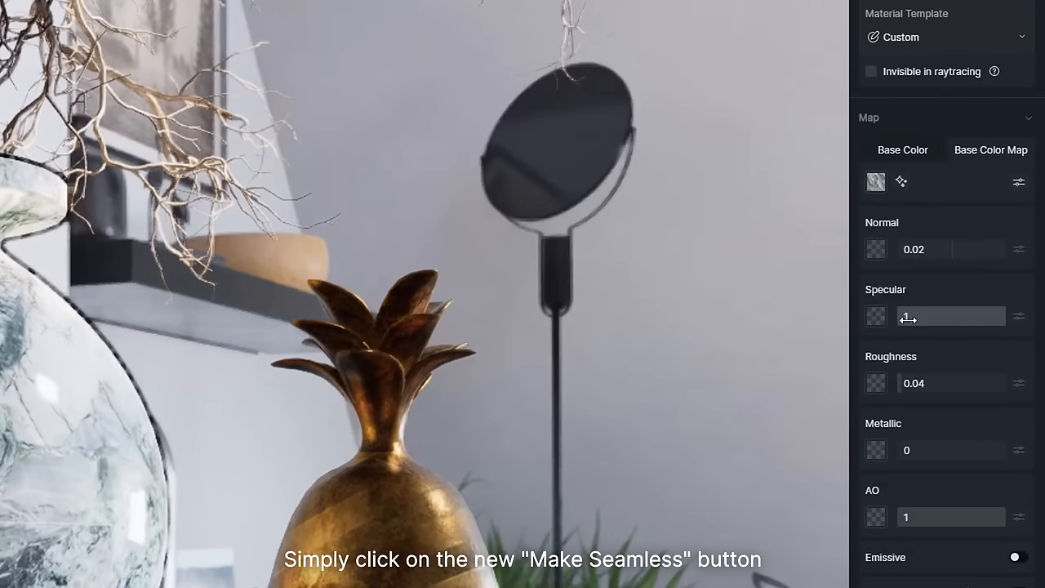
# Step: Make the vase's marble Base Color map seamless on both edges and keep the result
pyautogui.click(901, 181)
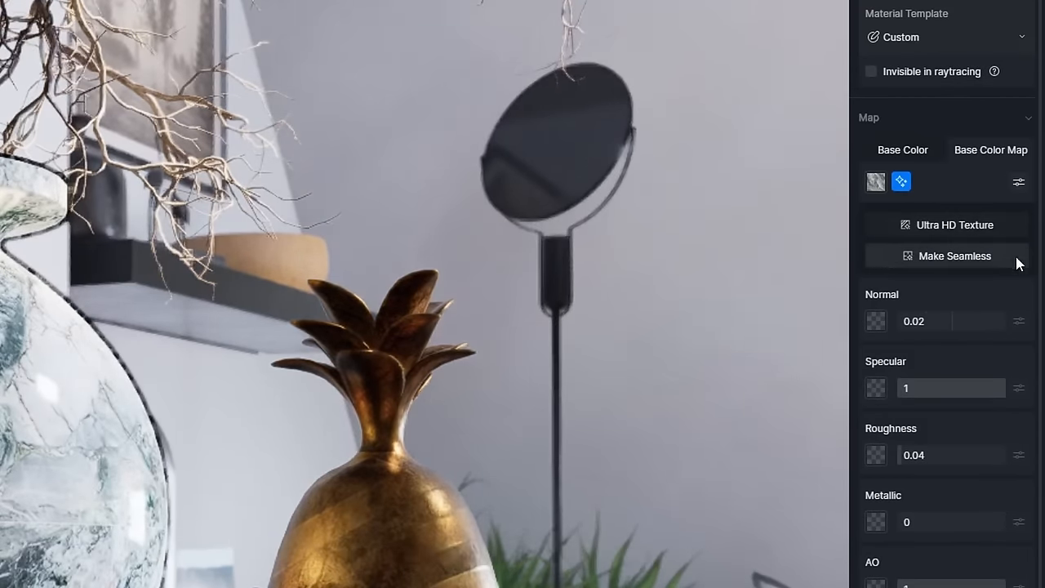
pyautogui.click(955, 256)
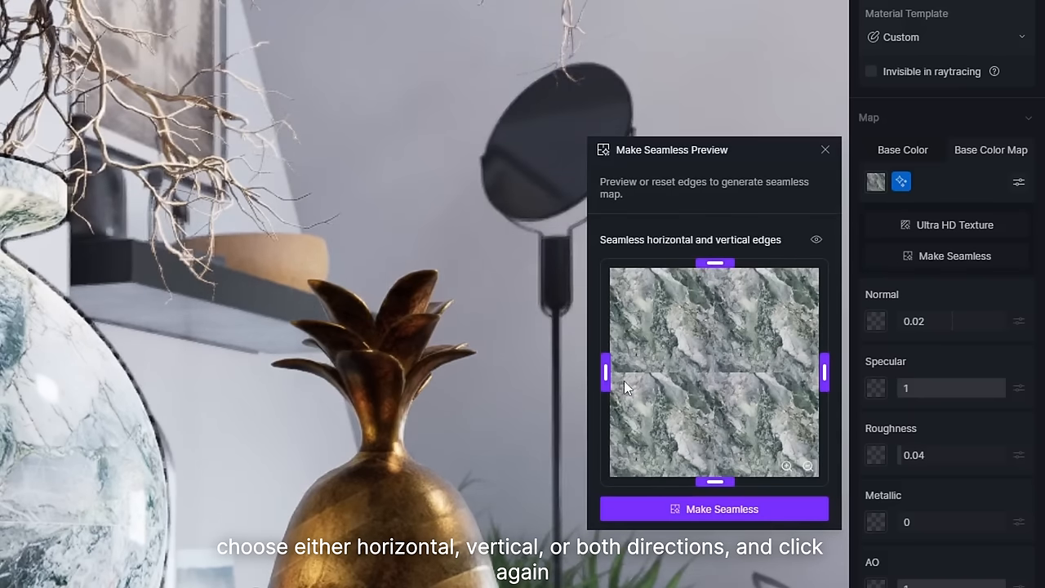
pyautogui.moveTo(625, 389)
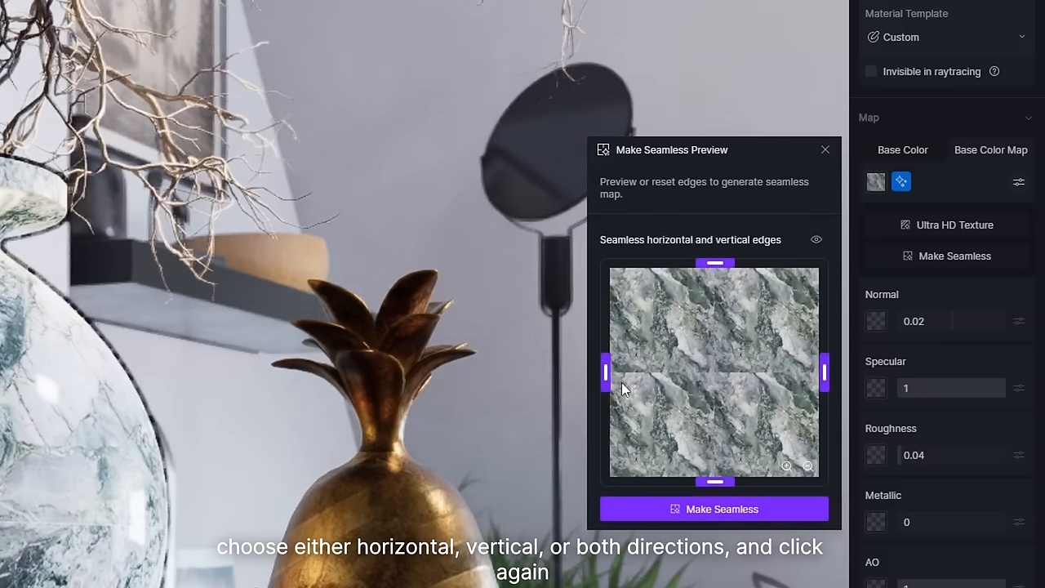
pyautogui.click(713, 509)
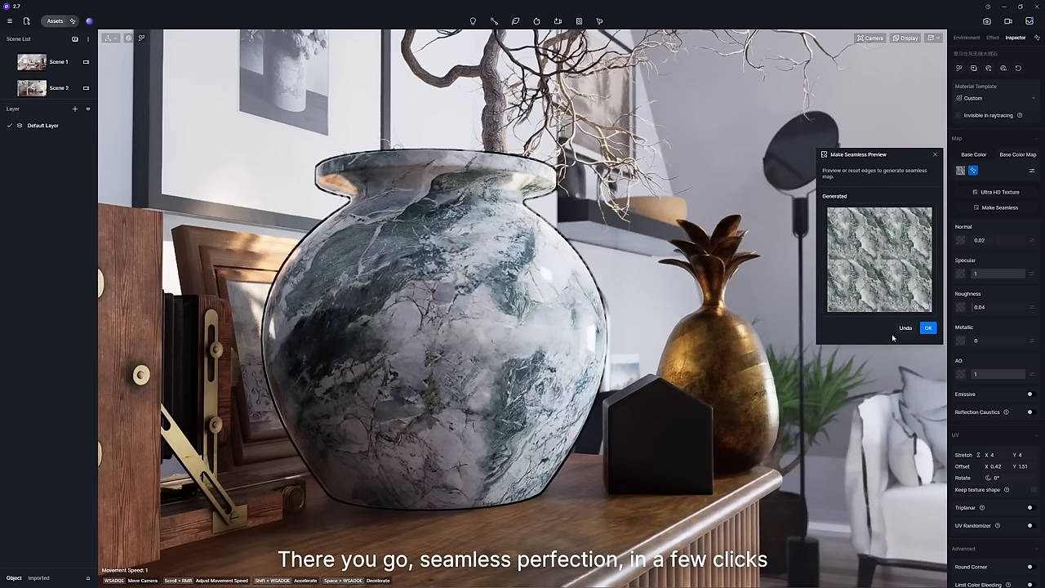
pyautogui.click(929, 328)
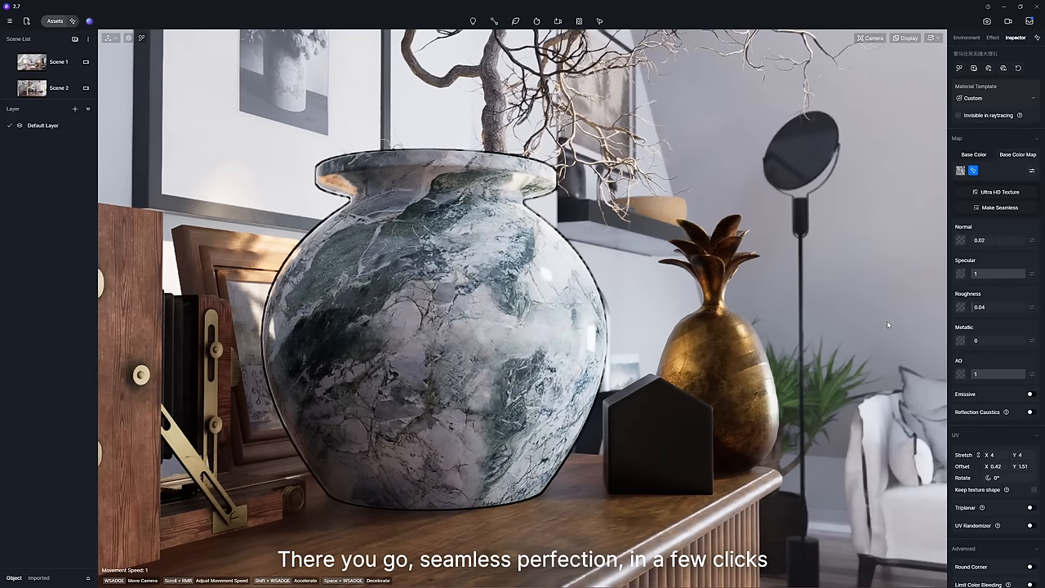
pyautogui.click(967, 37)
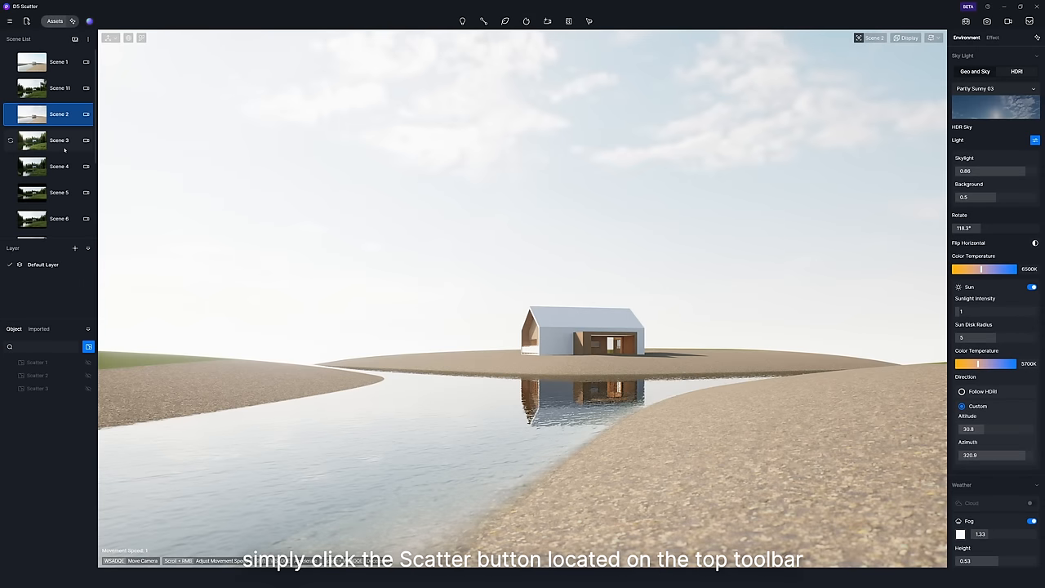
# Step: Pick the sandy bank surfaces and create a scatter area on them
pyautogui.click(655, 42)
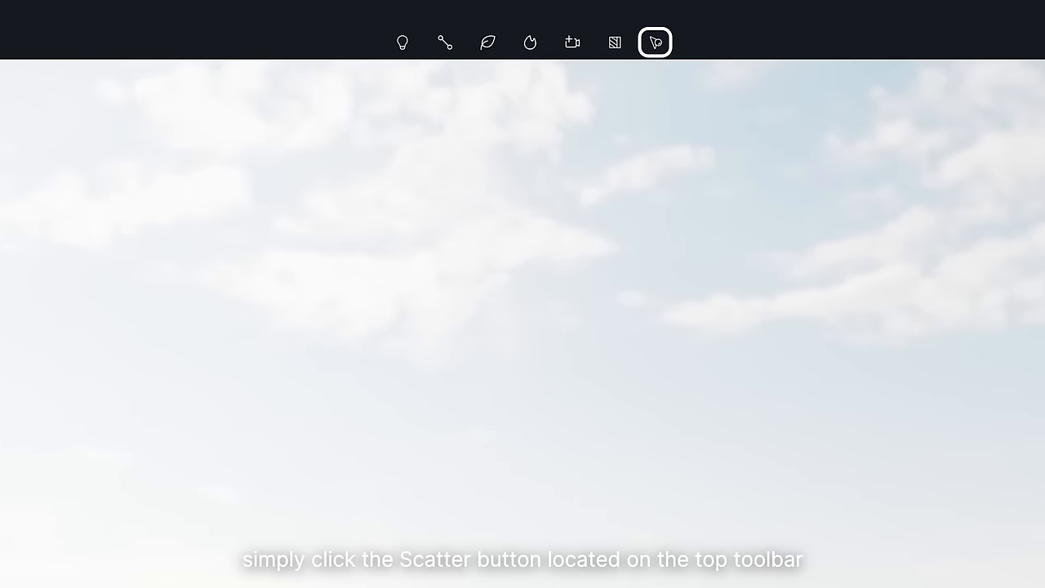
pyautogui.click(655, 43)
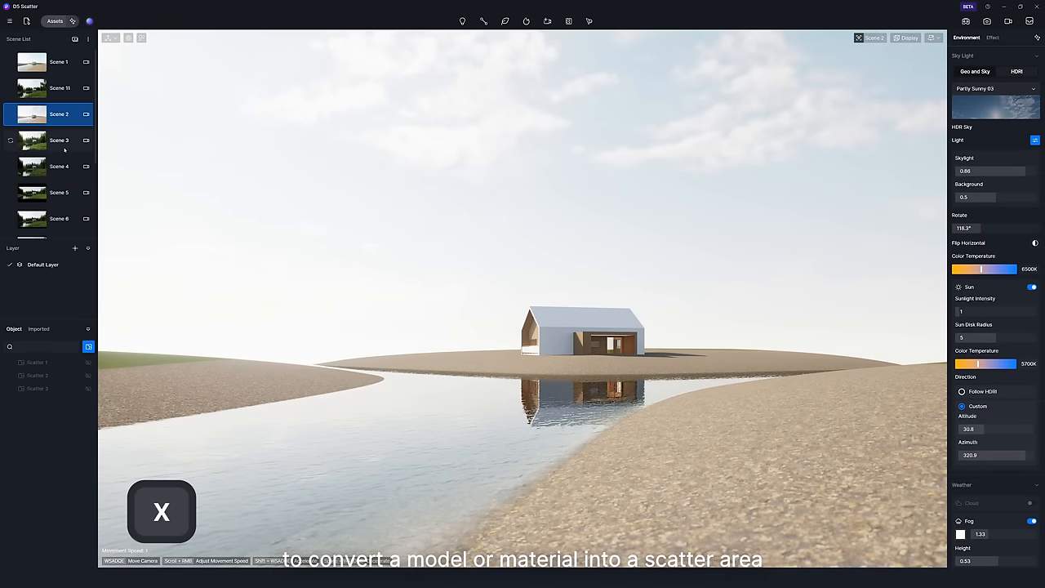
pyautogui.click(561, 352)
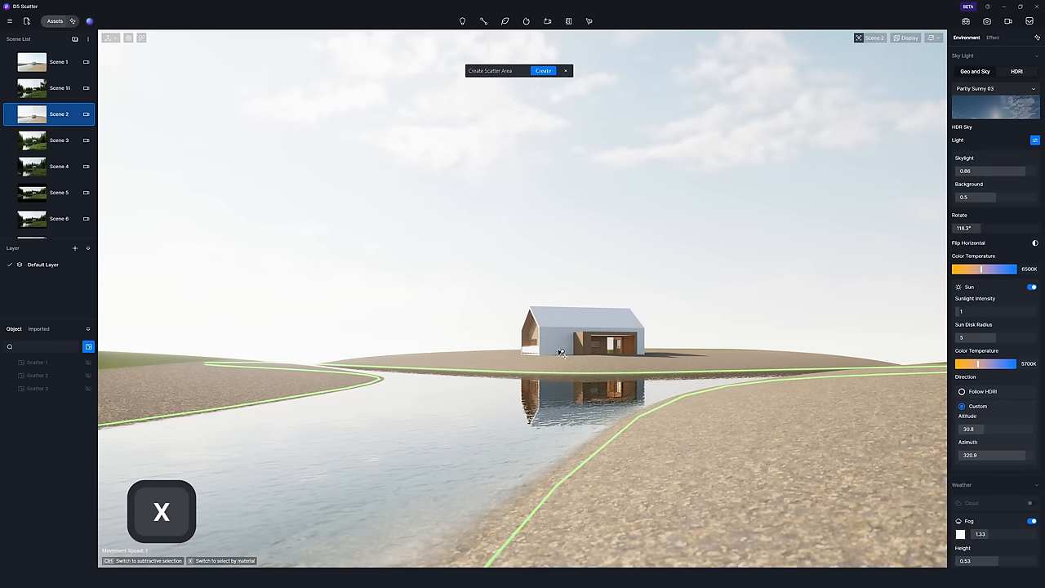
pyautogui.click(543, 70)
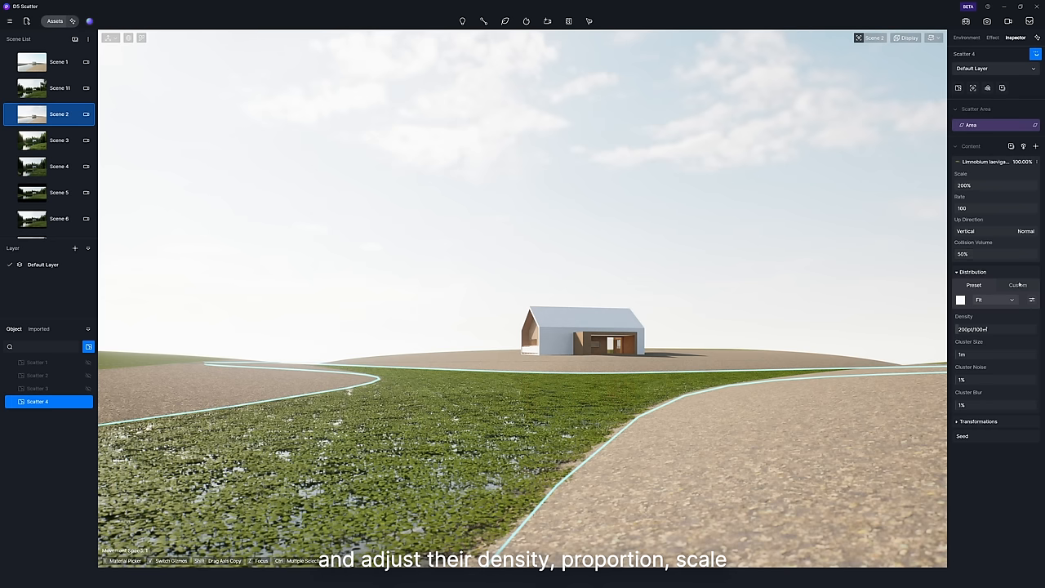
# Step: Fill the scatter area with grass, water plants and fir trees and show random scale, rotation, offset
pyautogui.click(1018, 284)
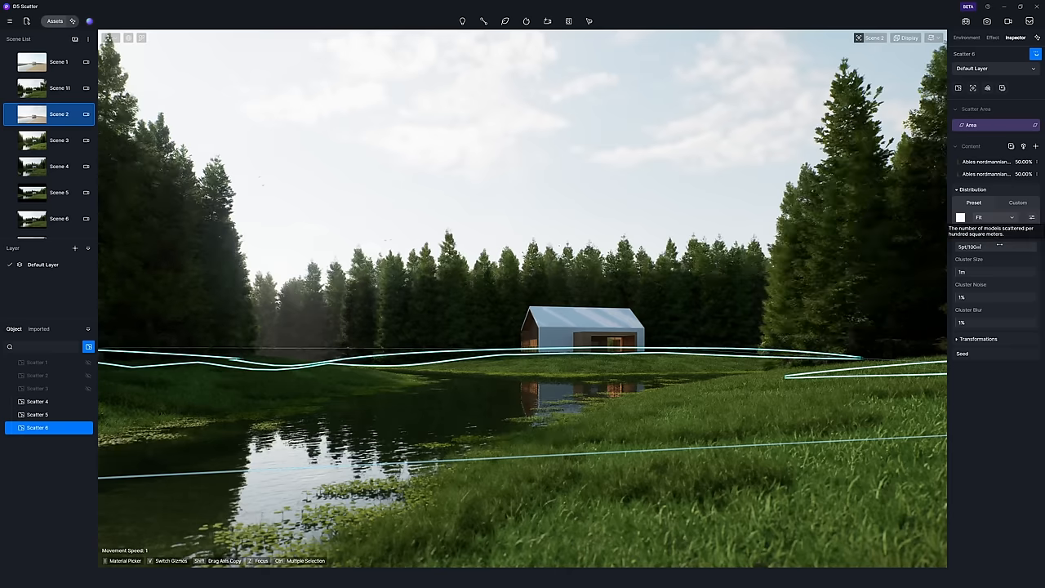
pyautogui.click(980, 339)
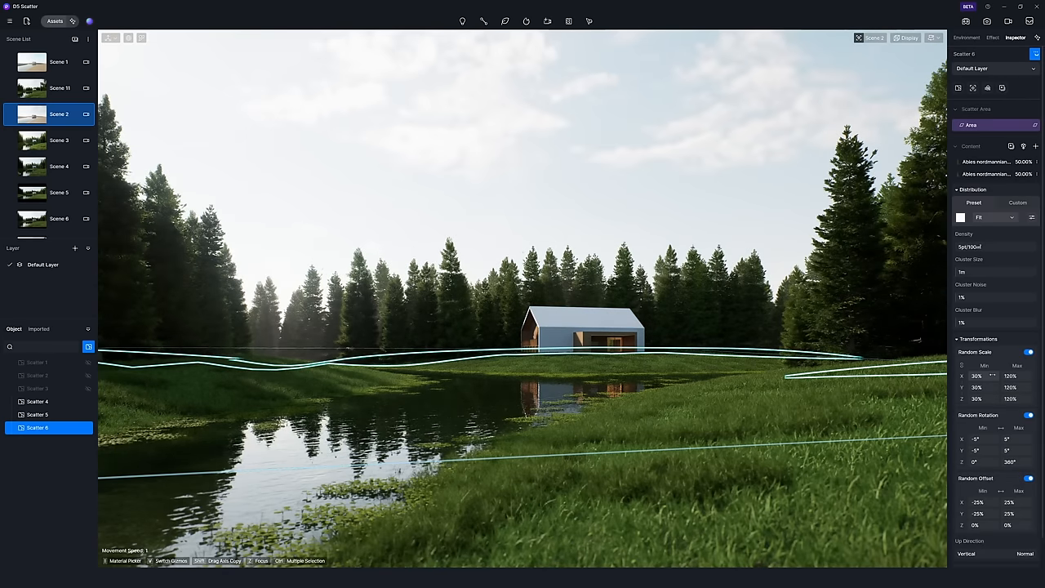
pyautogui.click(967, 38)
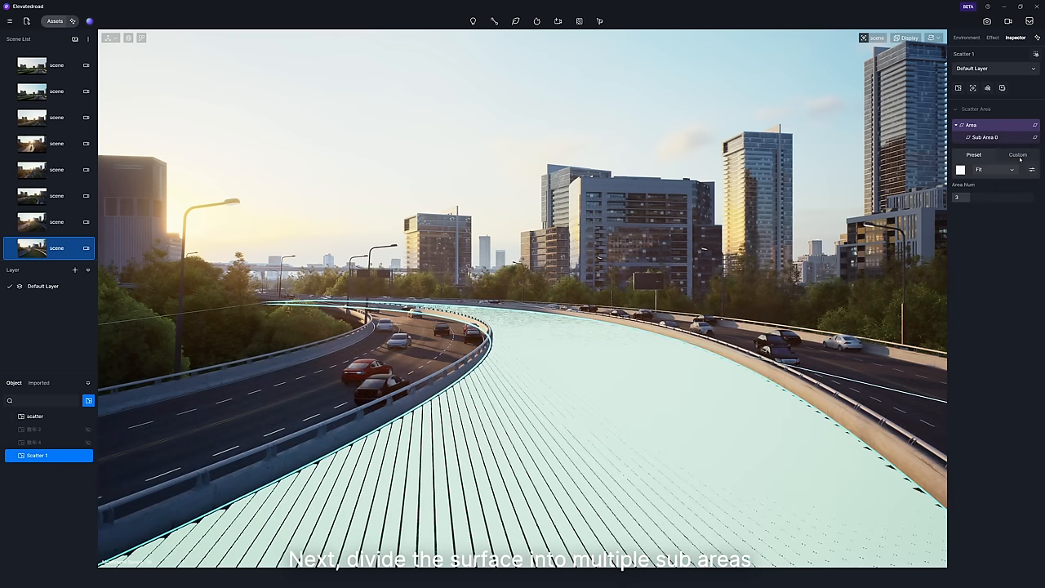
# Step: Divide the median scatter area into grass and flower sub areas and adjust grass density
pyautogui.click(988, 169)
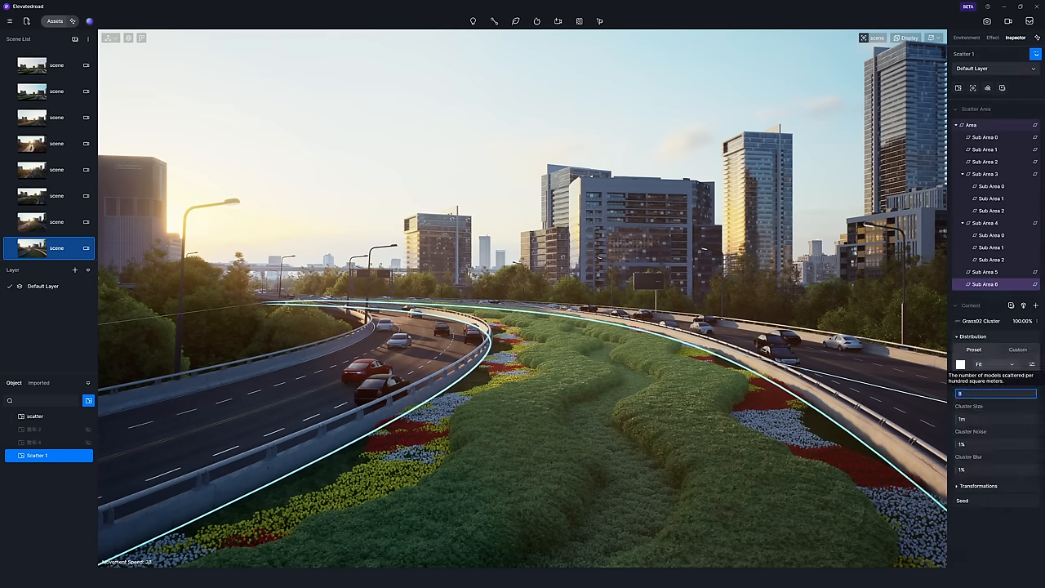
pyautogui.click(966, 37)
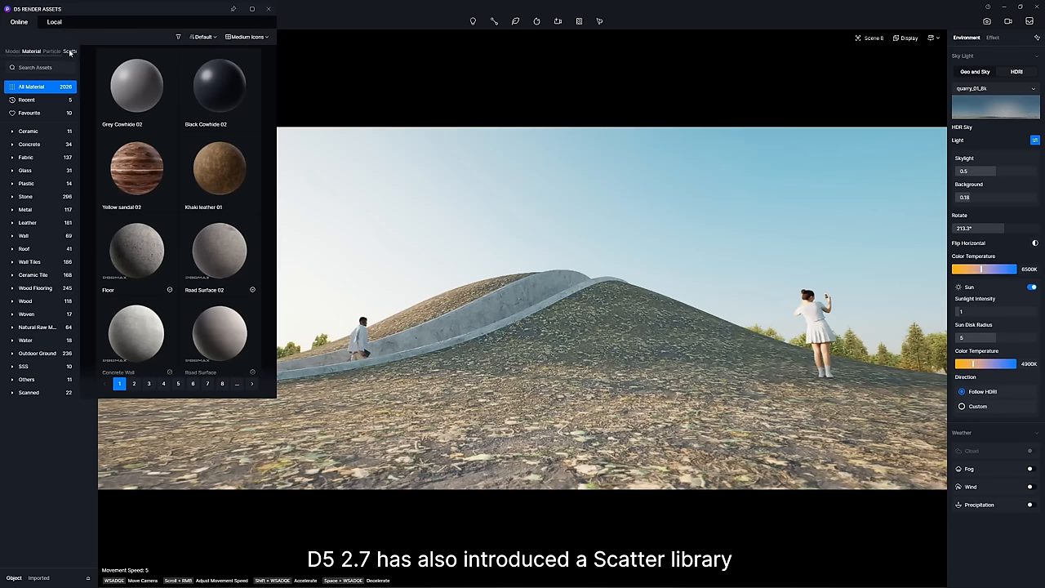
# Step: Pick a lawn preset from the Scatter library and create it on the hillside surface
pyautogui.click(69, 50)
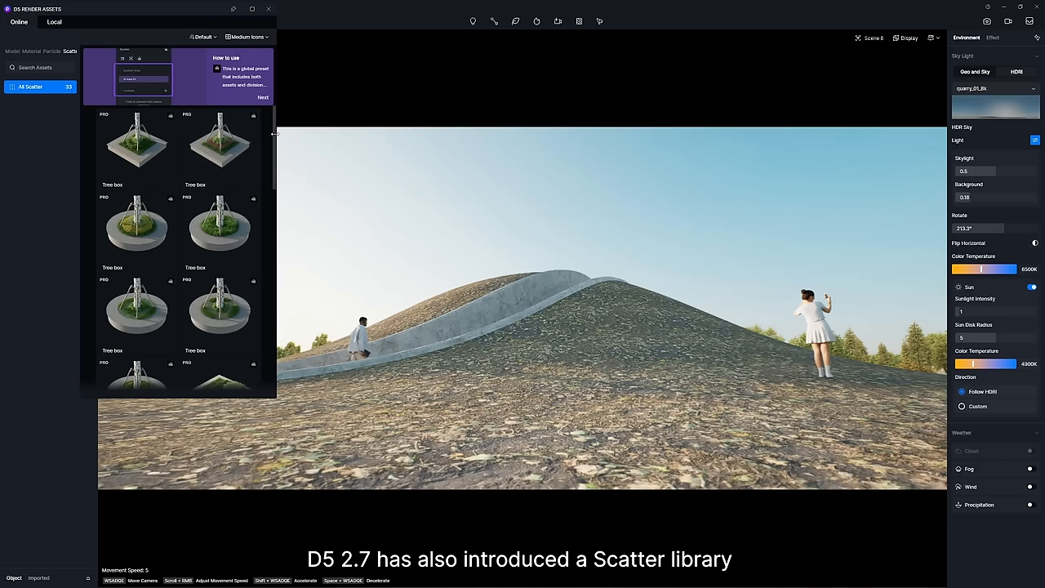
pyautogui.scroll(-3)
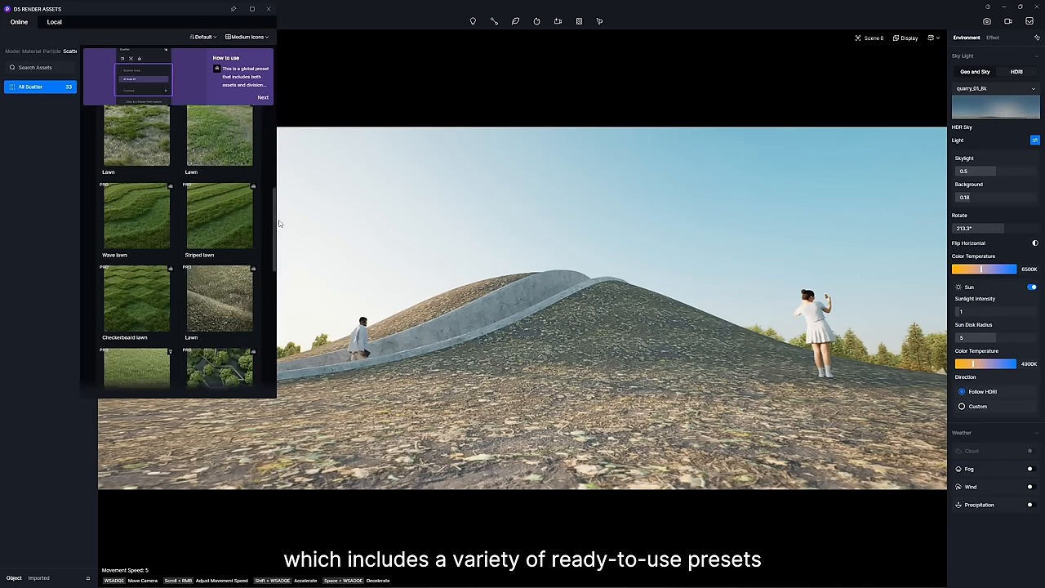
pyautogui.scroll(-3)
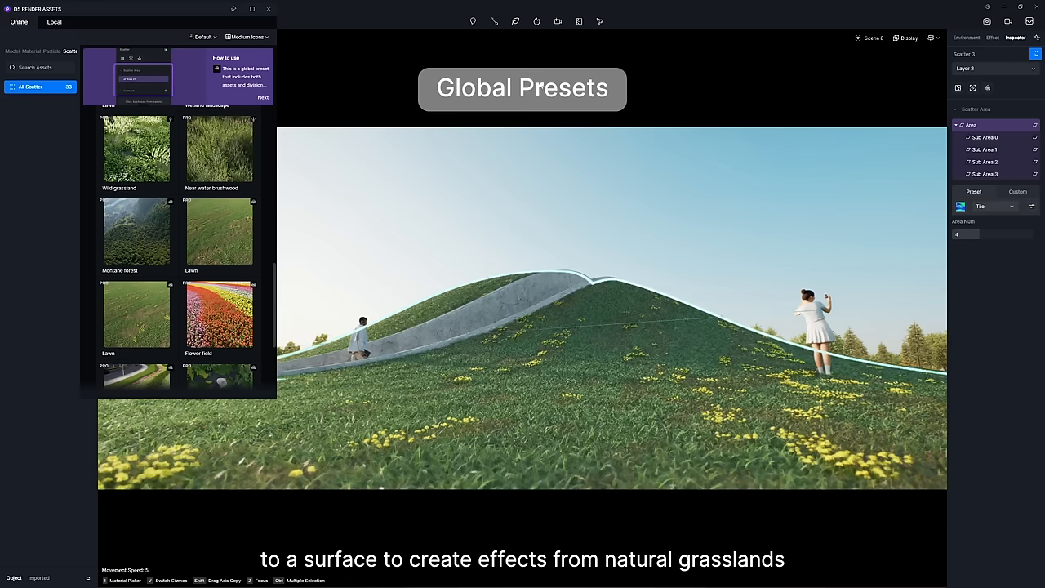
pyautogui.click(967, 37)
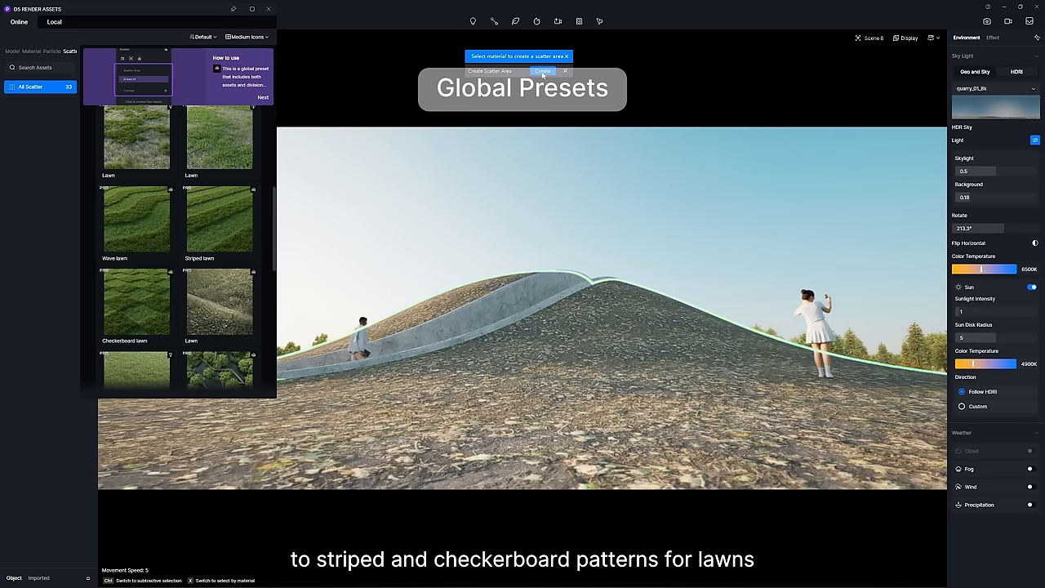
pyautogui.click(543, 72)
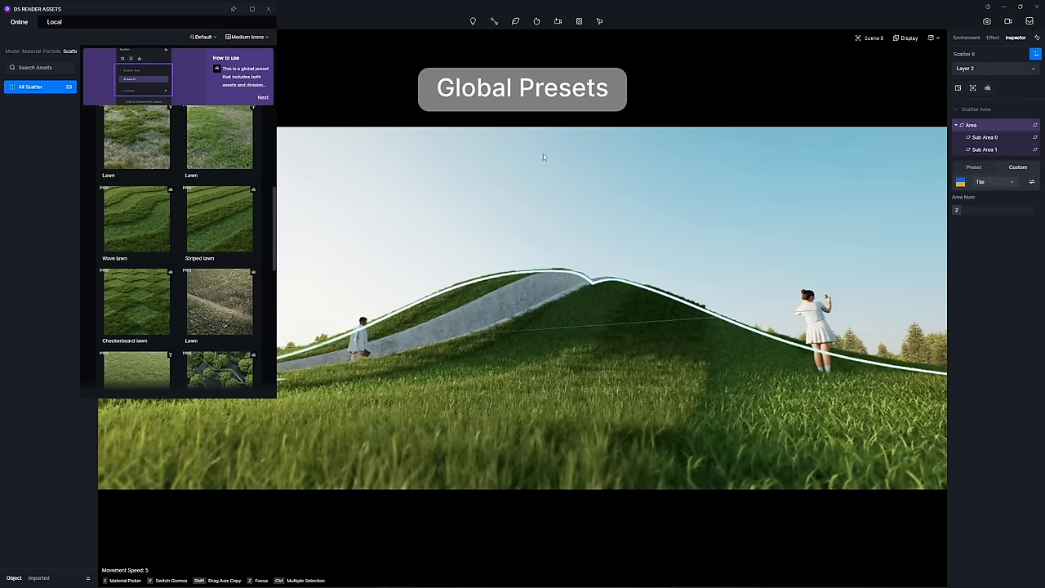
pyautogui.click(966, 37)
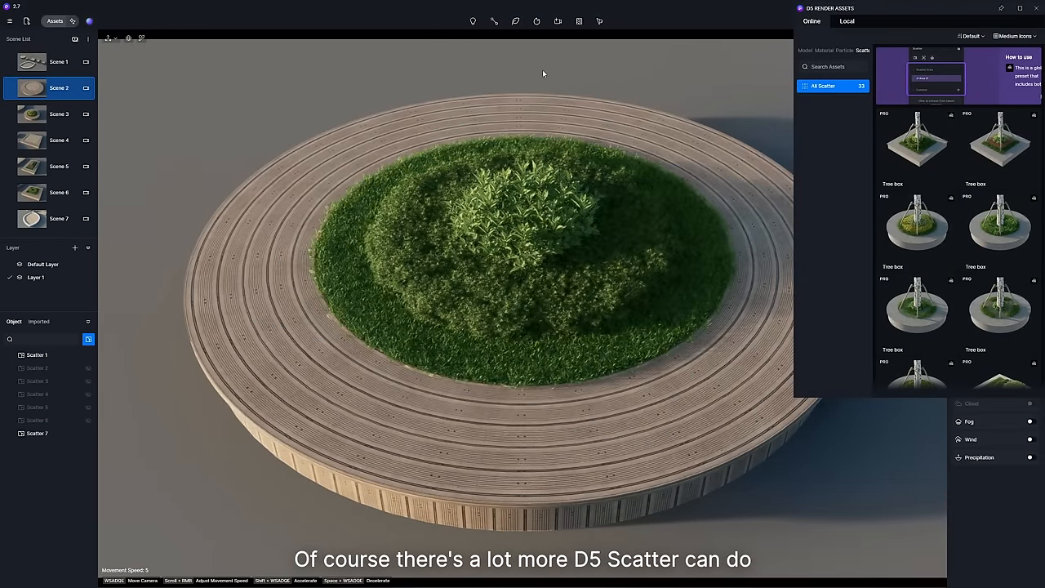
# Step: Browse the square, rectangular and curved planter scenes, ending on Scene 7's teardrop bed
pyautogui.click(59, 140)
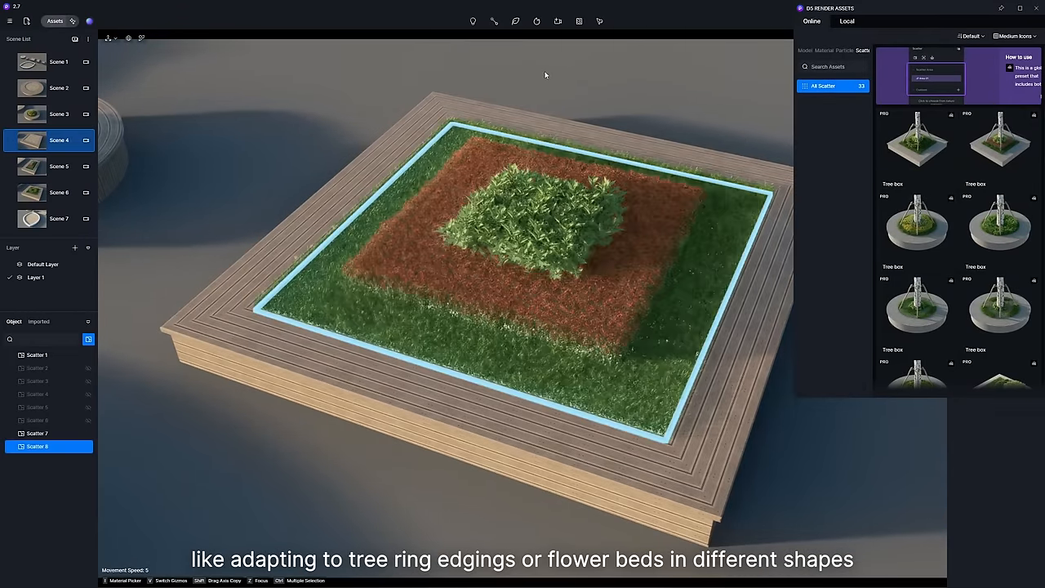
pyautogui.click(58, 166)
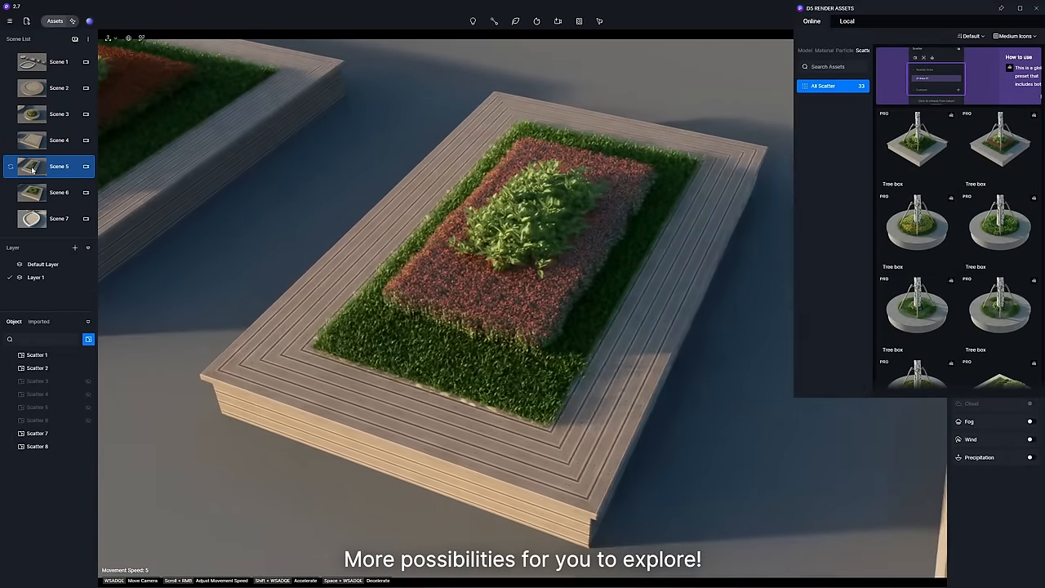
pyautogui.click(59, 218)
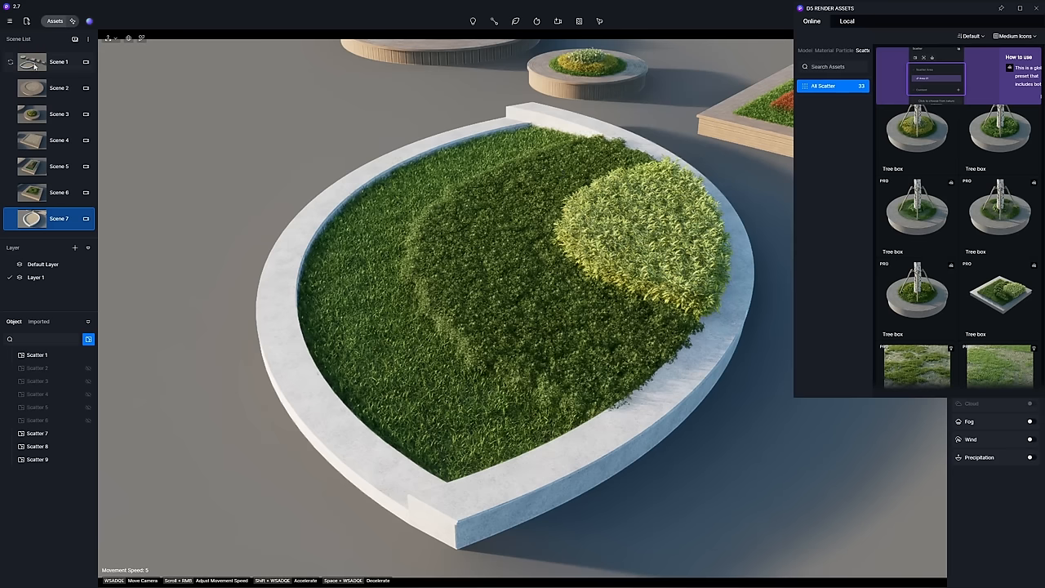
pyautogui.click(59, 61)
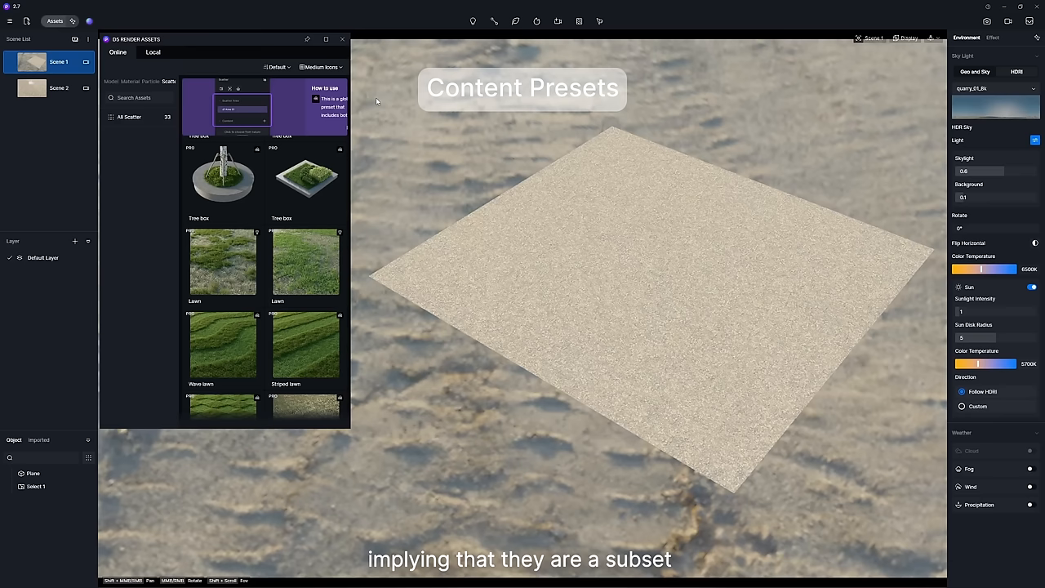
pyautogui.moveTo(249, 262)
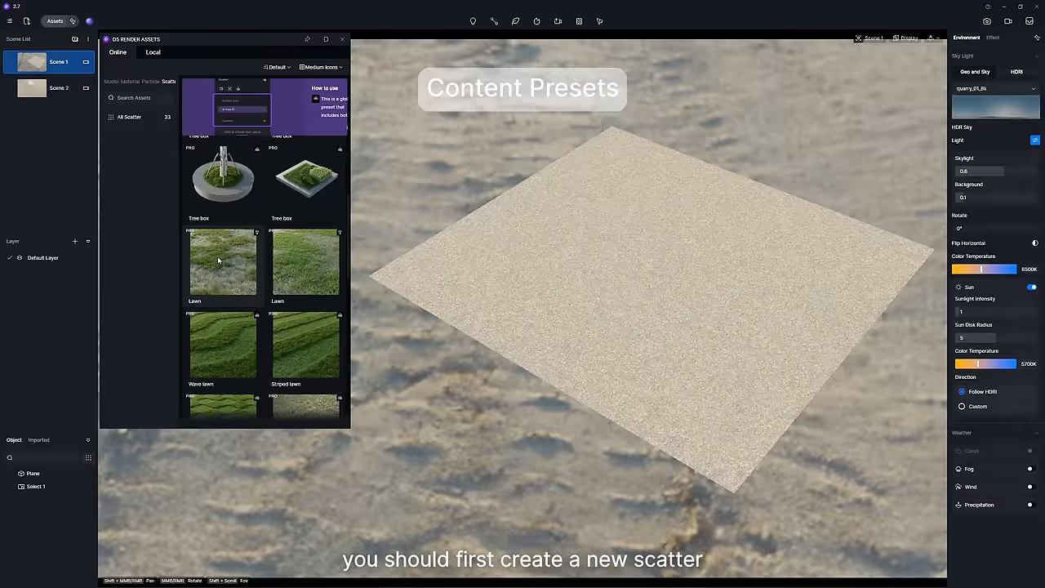
# Step: Fill scatter Area 0 with the Lawn preset and Area 1 with Wild grassland
pyautogui.click(36, 486)
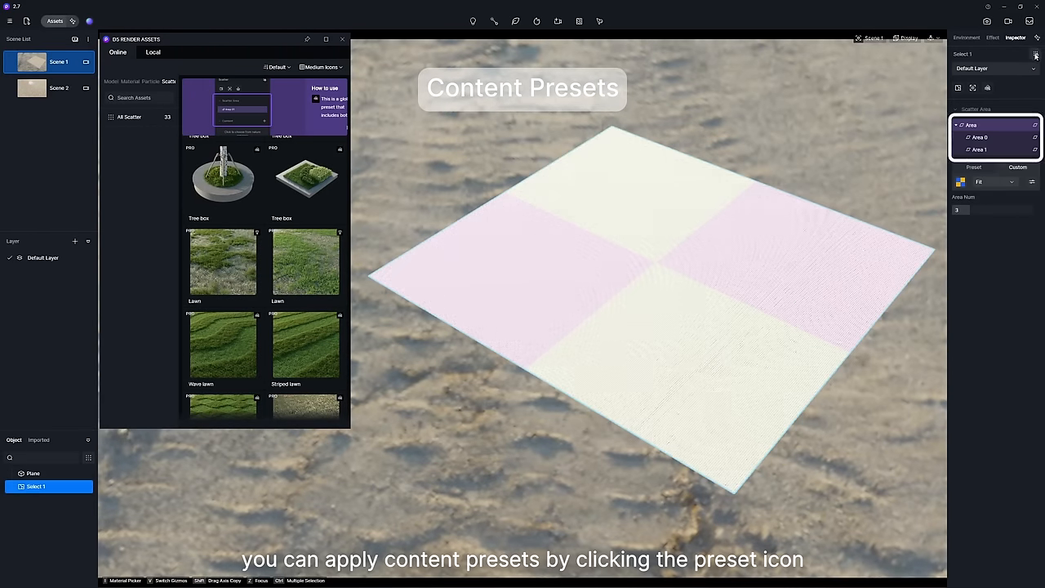
pyautogui.click(1036, 54)
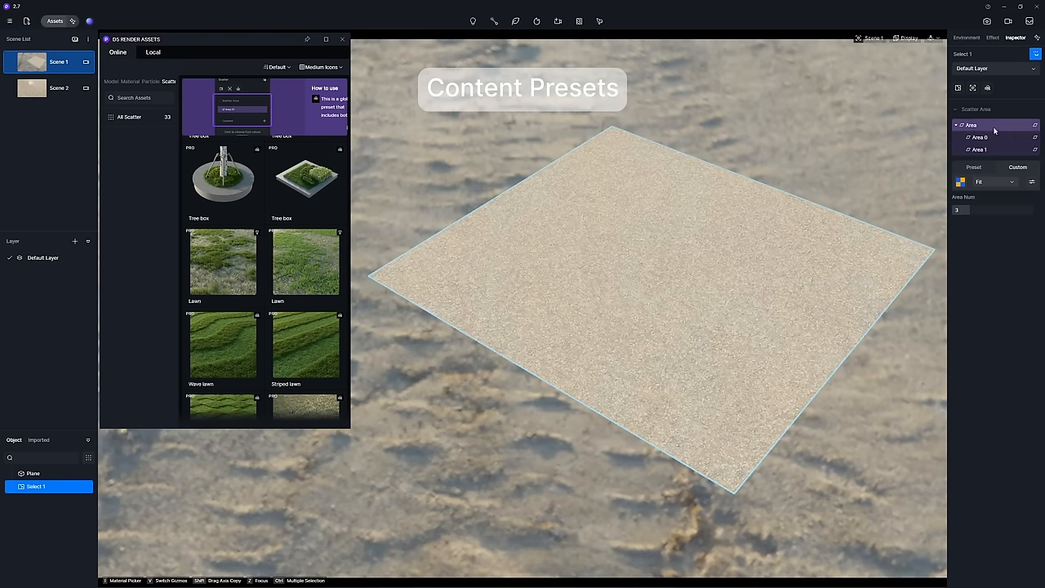
pyautogui.click(981, 137)
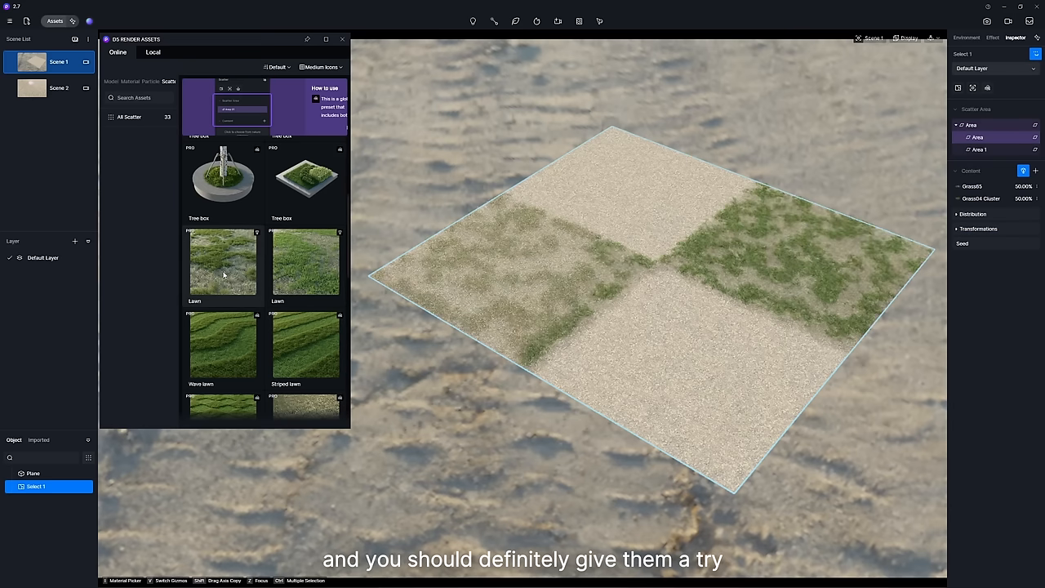
pyautogui.click(978, 149)
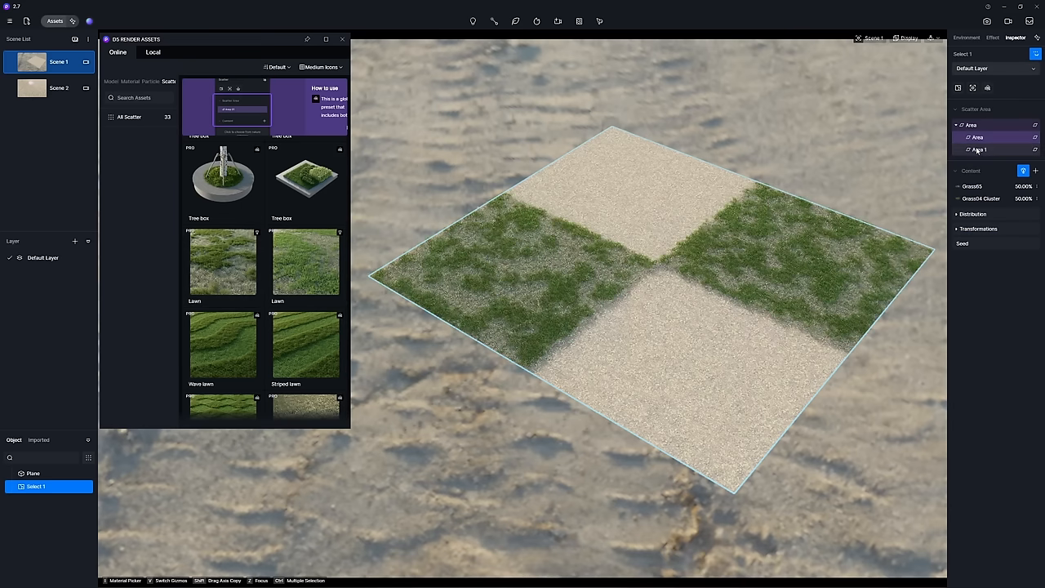
pyautogui.click(1036, 171)
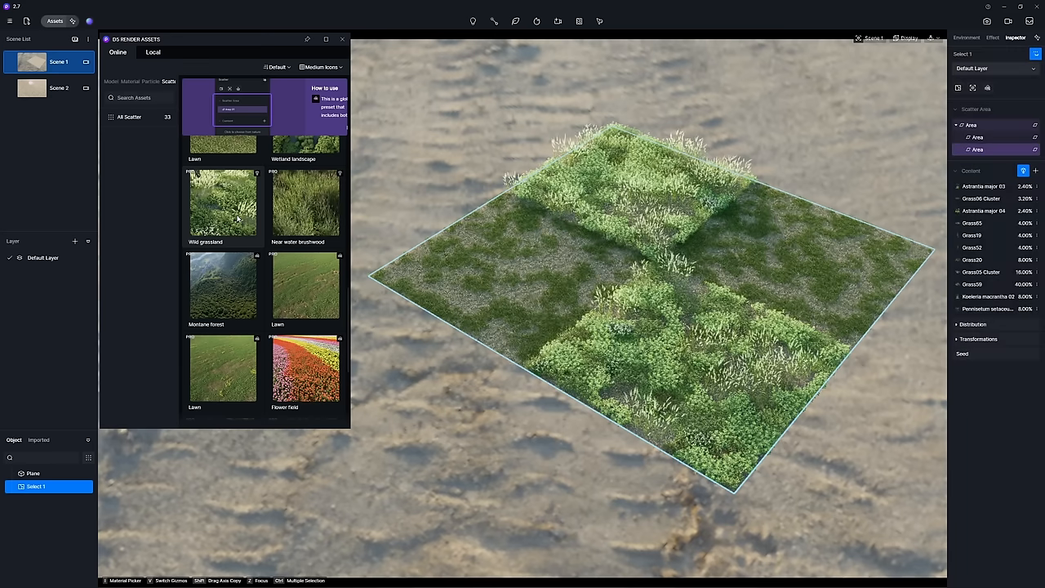
pyautogui.click(59, 87)
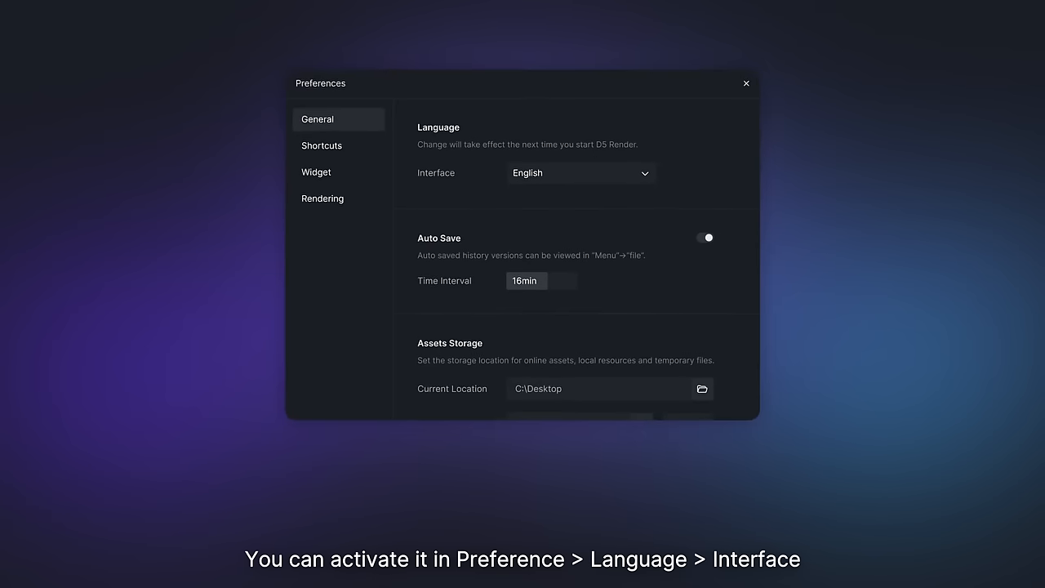
# Step: Choose Español as the interface language in Preferences
pyautogui.click(580, 173)
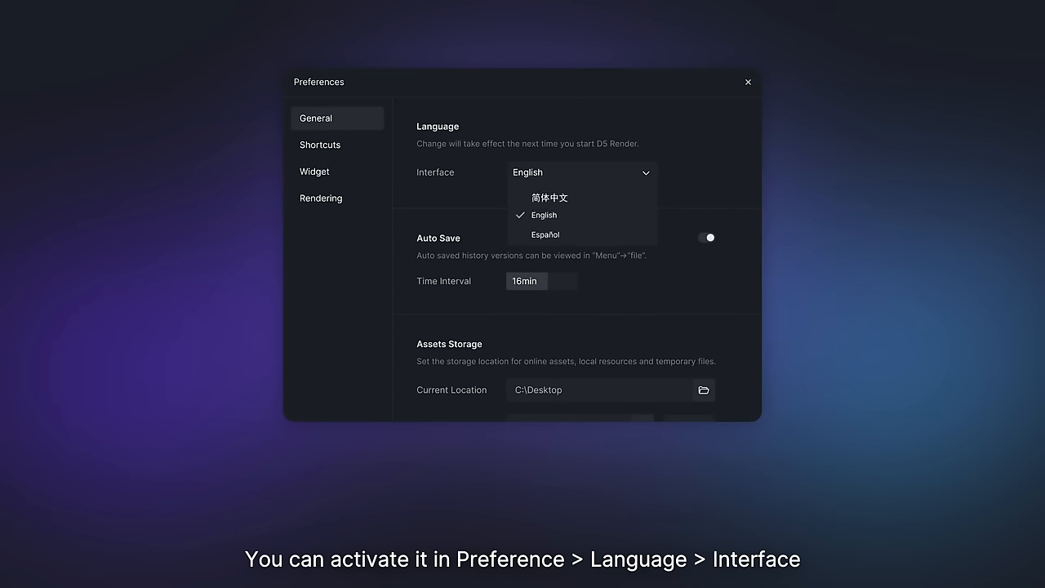
pyautogui.click(544, 235)
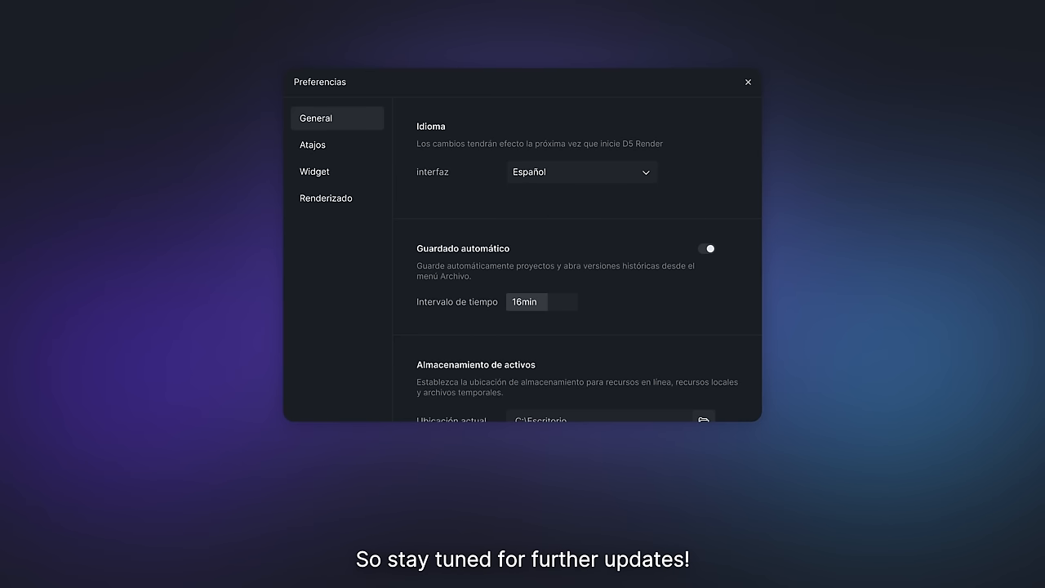
pyautogui.click(747, 82)
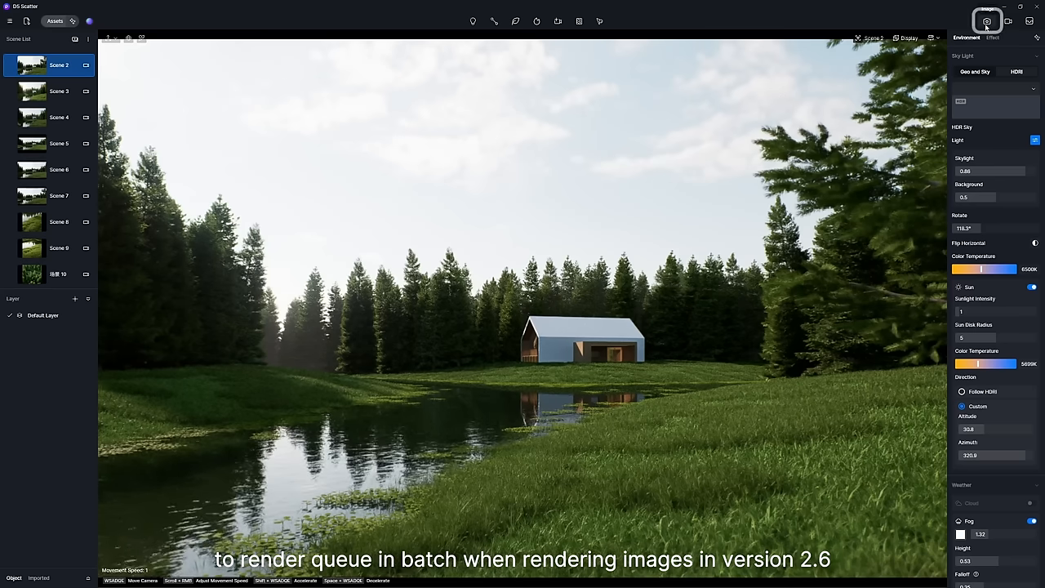
# Step: Add all selected scenes and video clips to the Render Queue
pyautogui.click(988, 21)
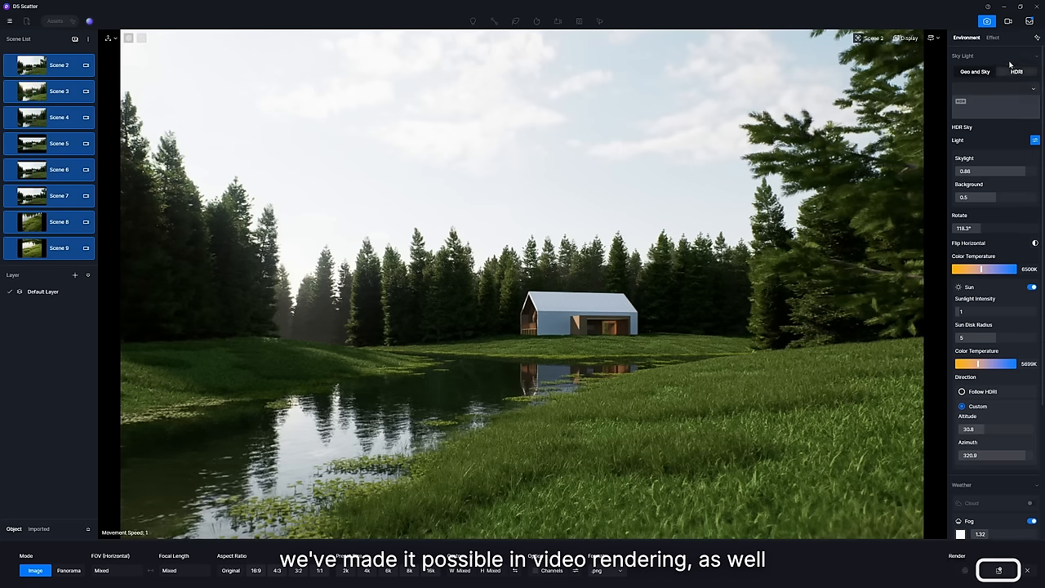
pyautogui.click(998, 570)
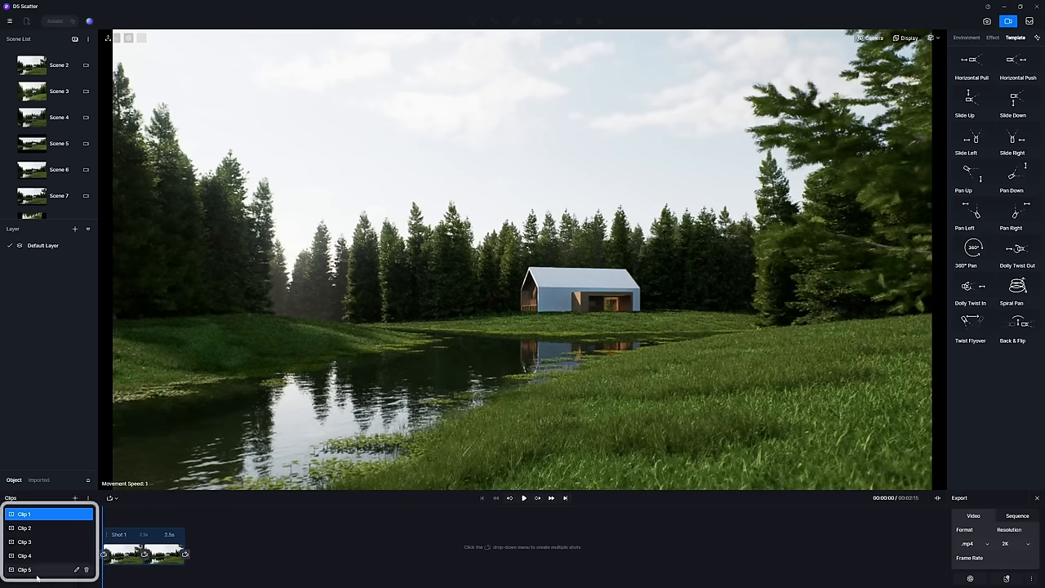
pyautogui.rightClick(24, 527)
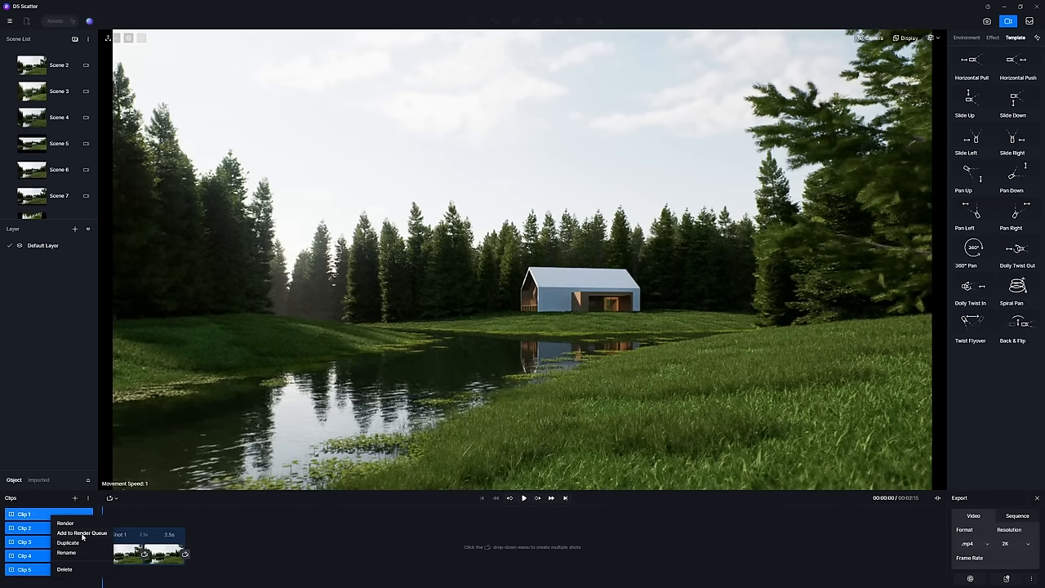
pyautogui.click(81, 533)
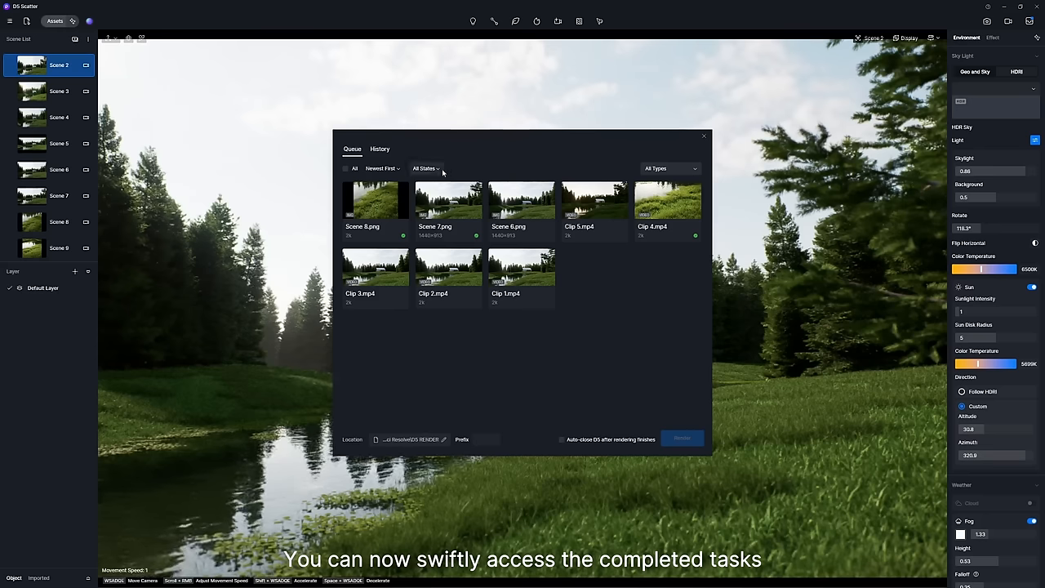
# Step: Try the queue's rendered/unrendered state filters and oldest/newest sort order
pyautogui.click(424, 168)
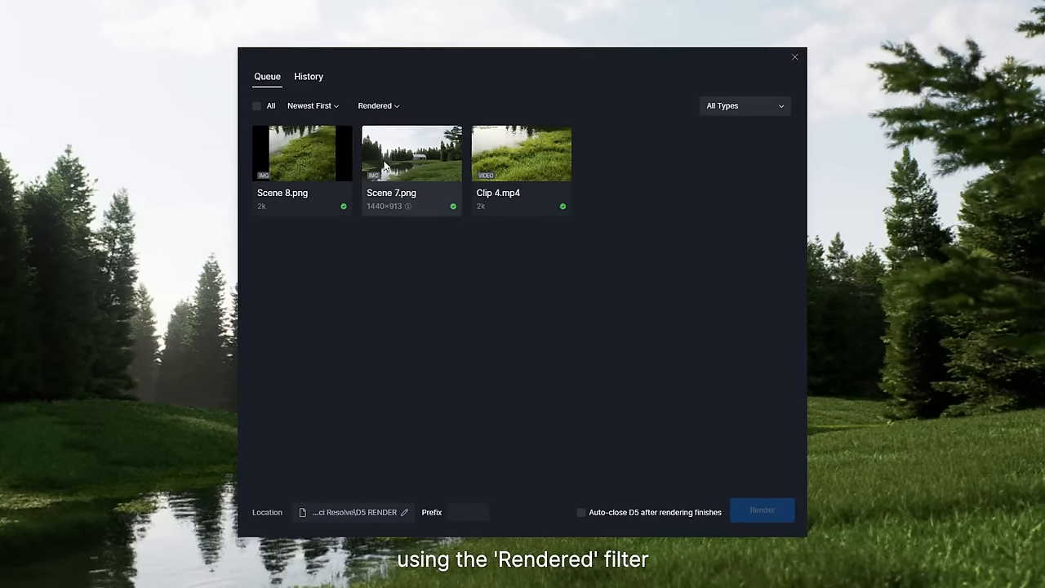
pyautogui.click(378, 105)
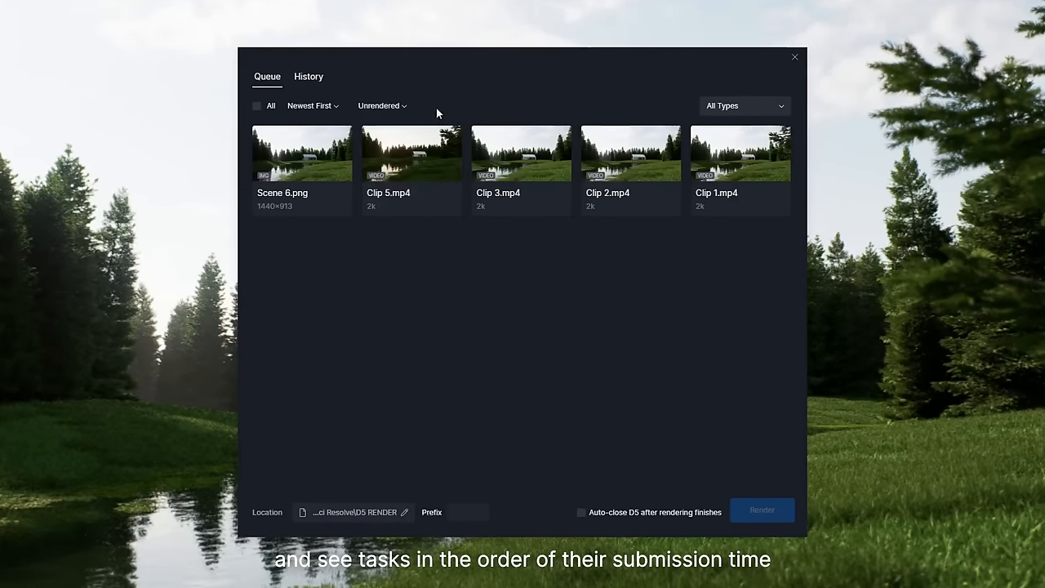
pyautogui.click(382, 105)
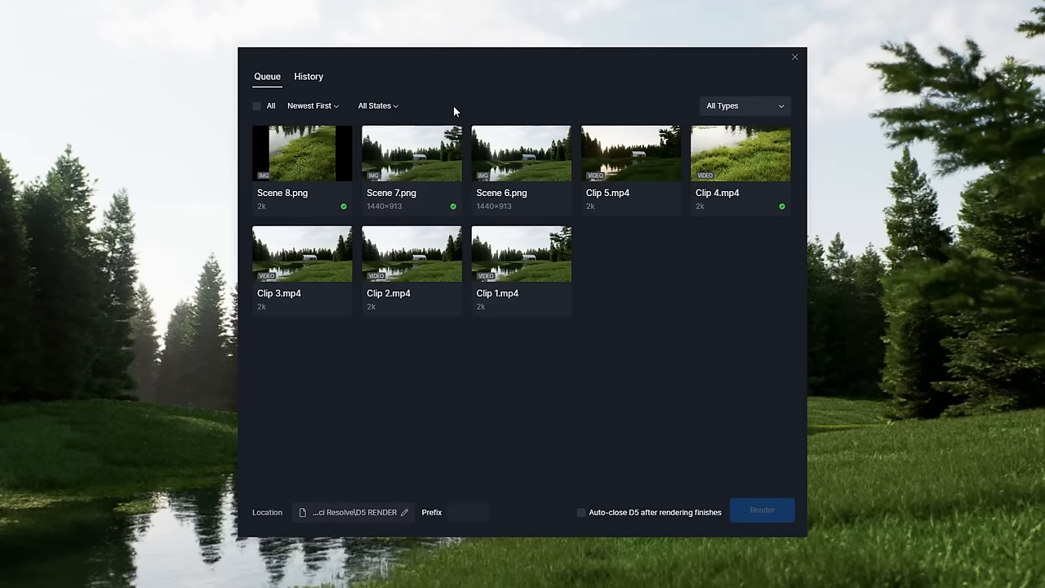
pyautogui.click(309, 105)
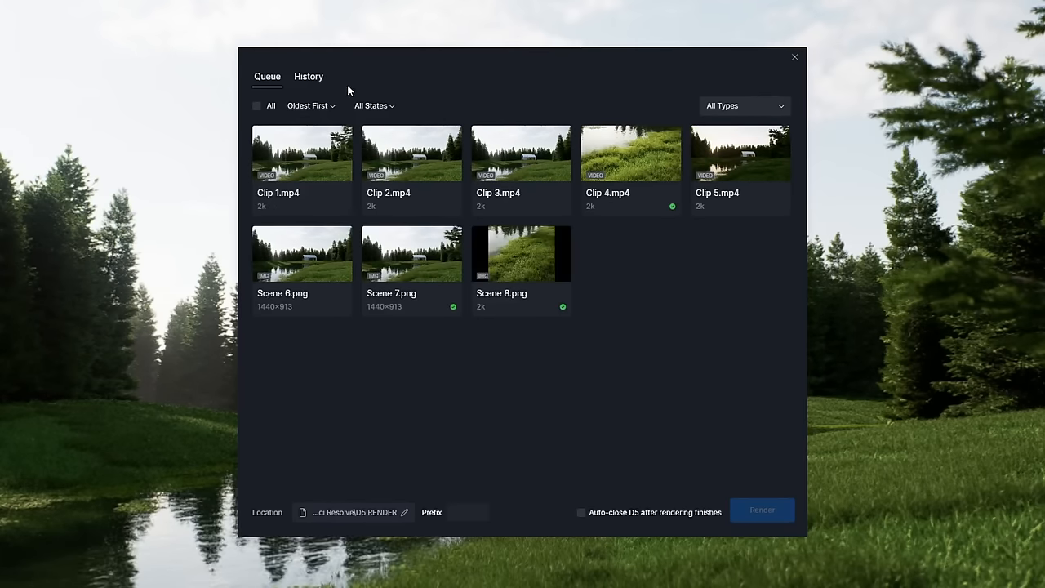
pyautogui.click(310, 106)
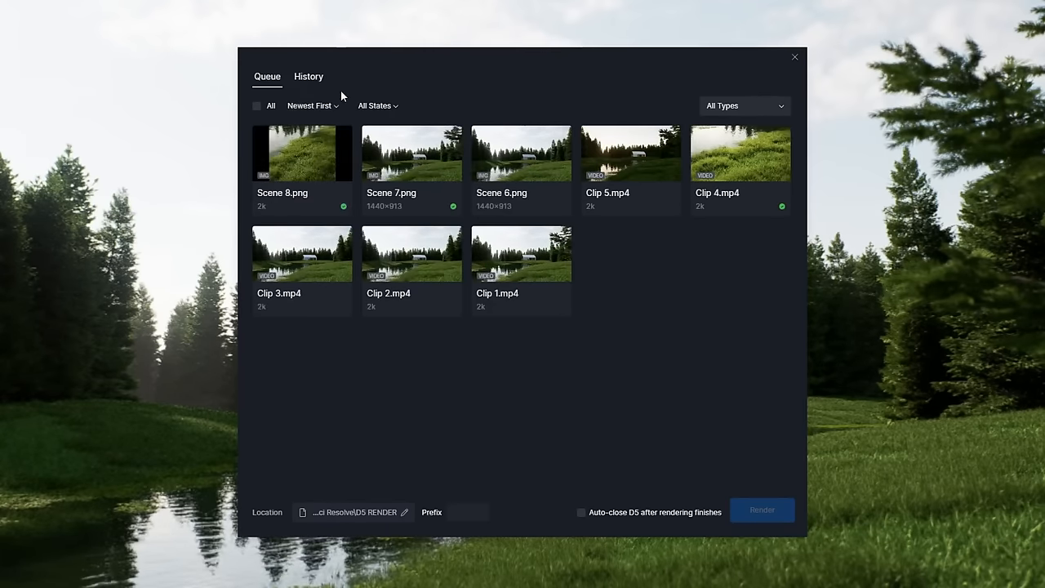
# Step: Set the selected Scene 8 and Scene 7 images to 4K JPG via Batch Image Setting
pyautogui.click(256, 105)
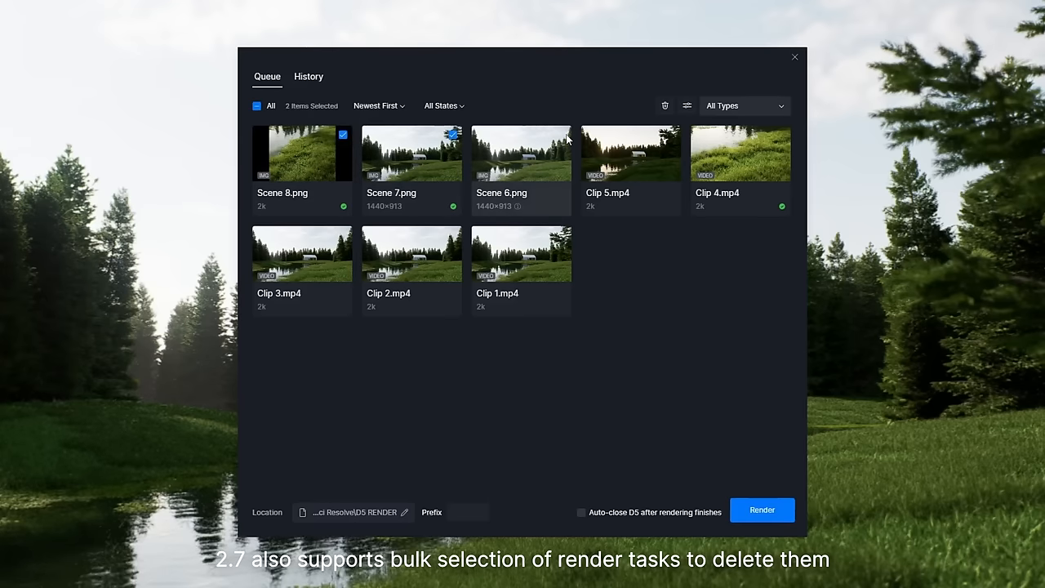
pyautogui.click(664, 105)
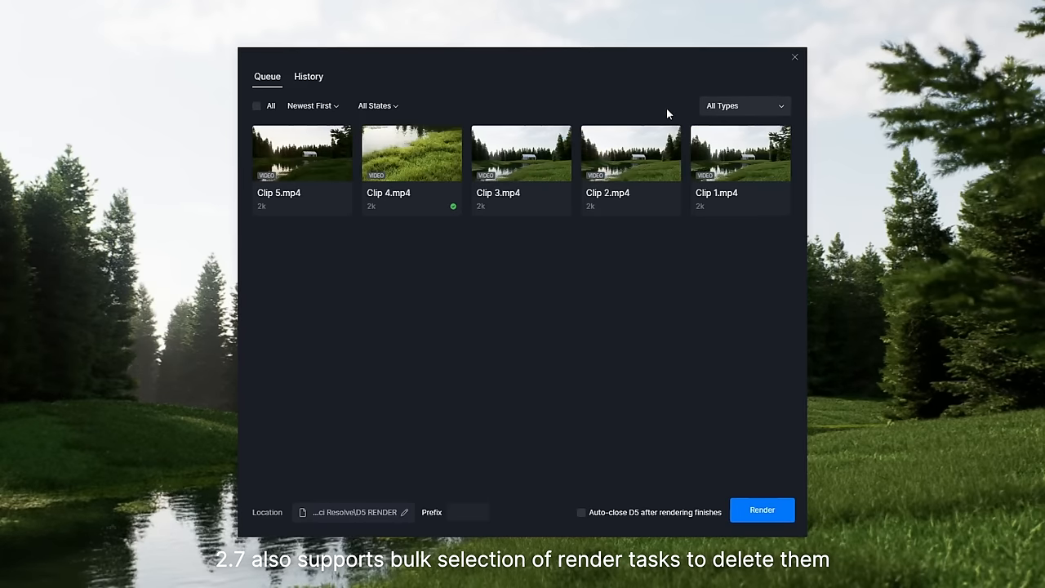
pyautogui.click(687, 105)
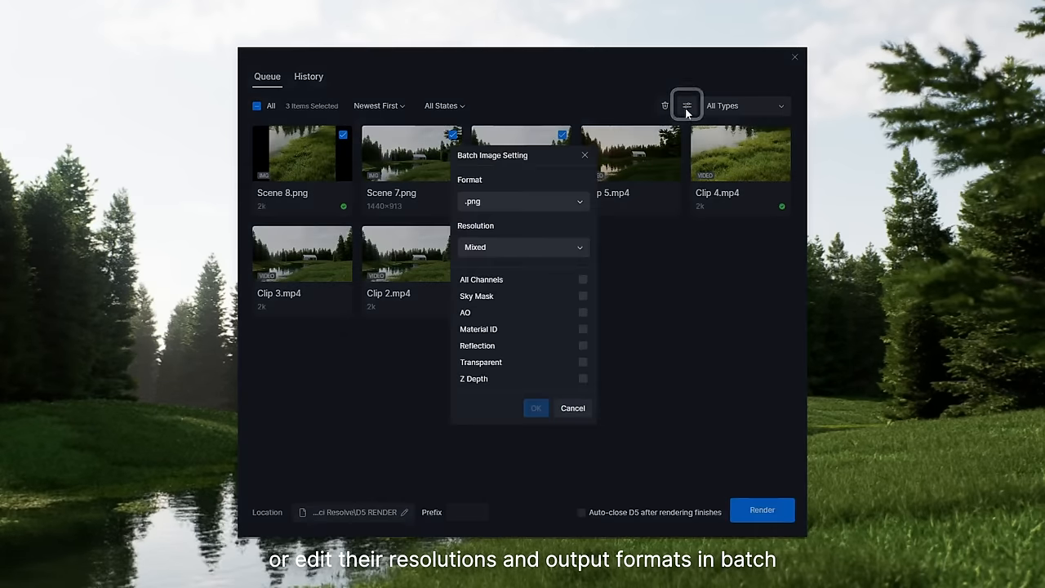
pyautogui.click(523, 246)
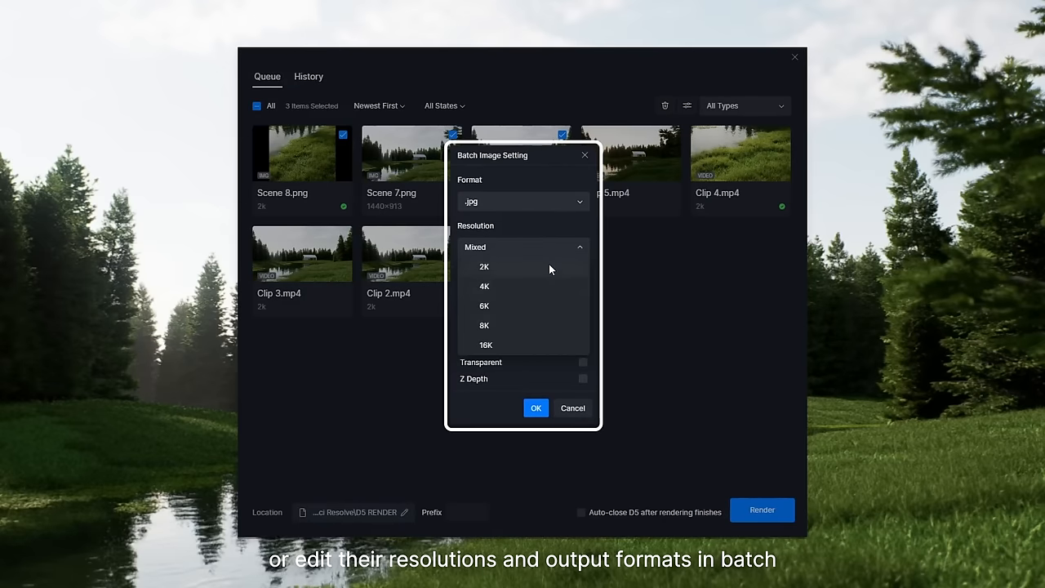
pyautogui.click(484, 286)
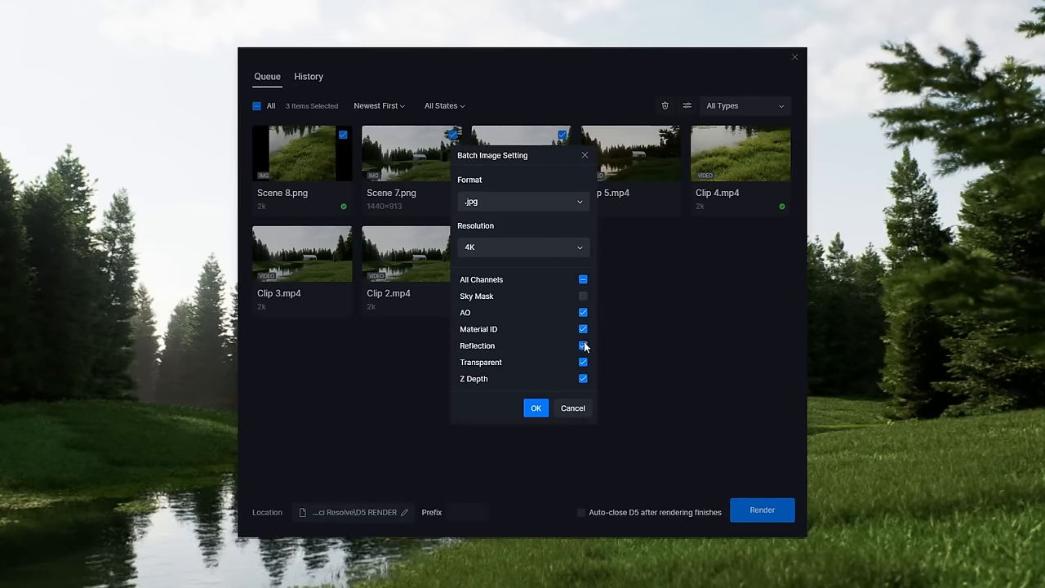
pyautogui.click(583, 346)
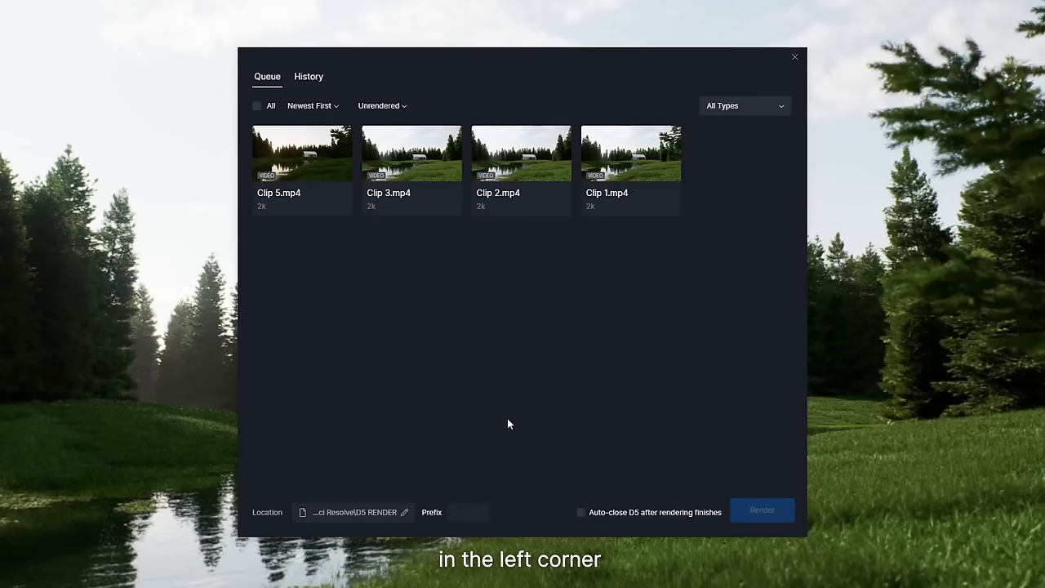
# Step: Set the output prefix to 'Forest' and view the History of completed render tasks
pyautogui.click(466, 512)
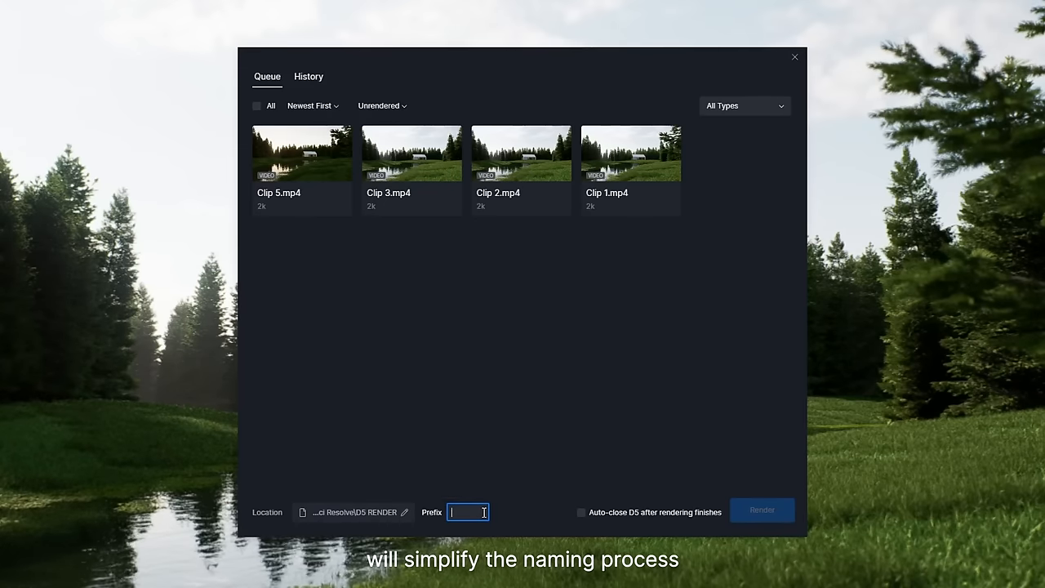
pyautogui.write('For')
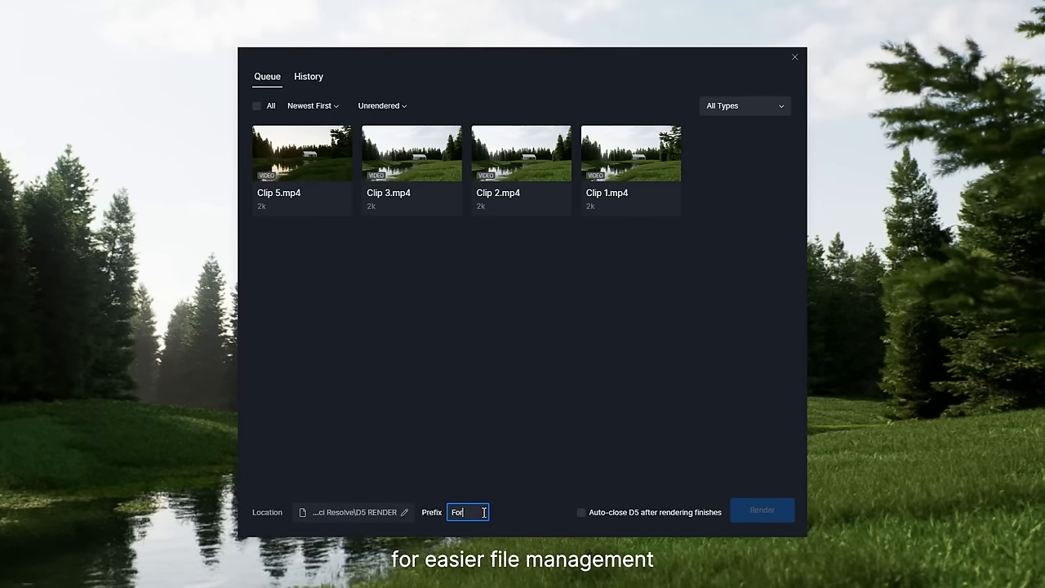
pyautogui.write('est')
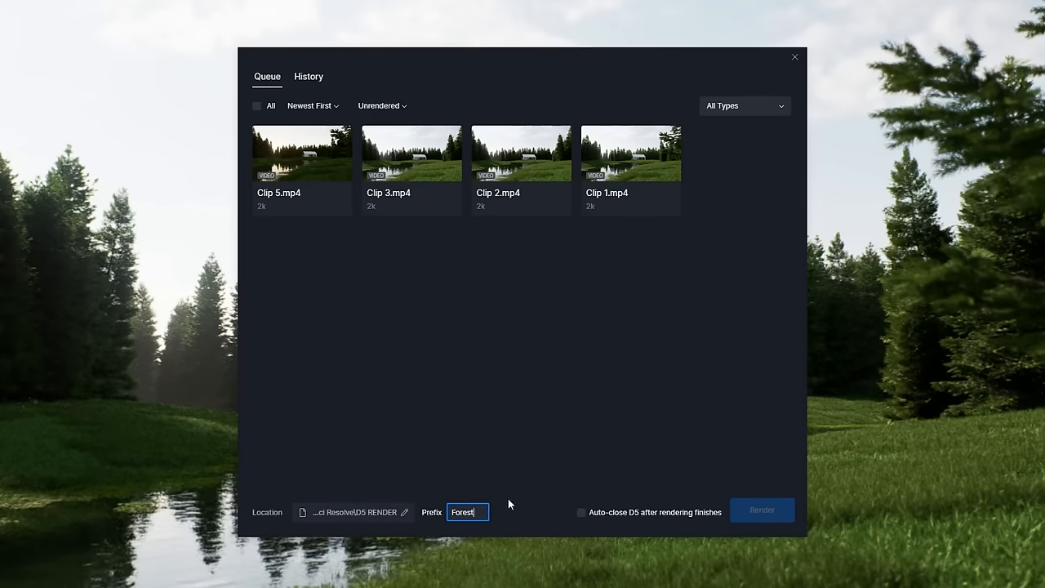
pyautogui.click(309, 76)
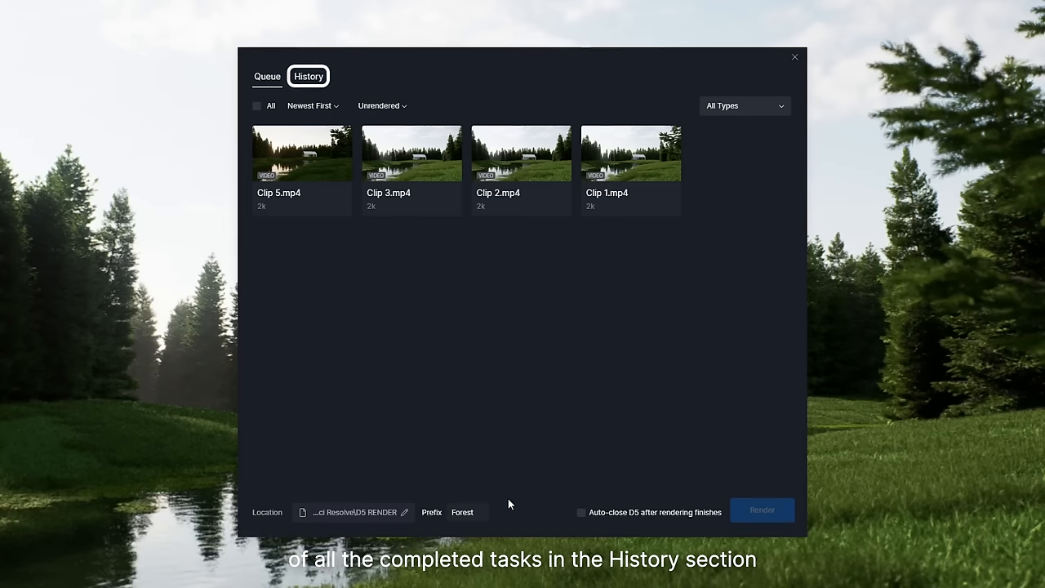
pyautogui.click(309, 76)
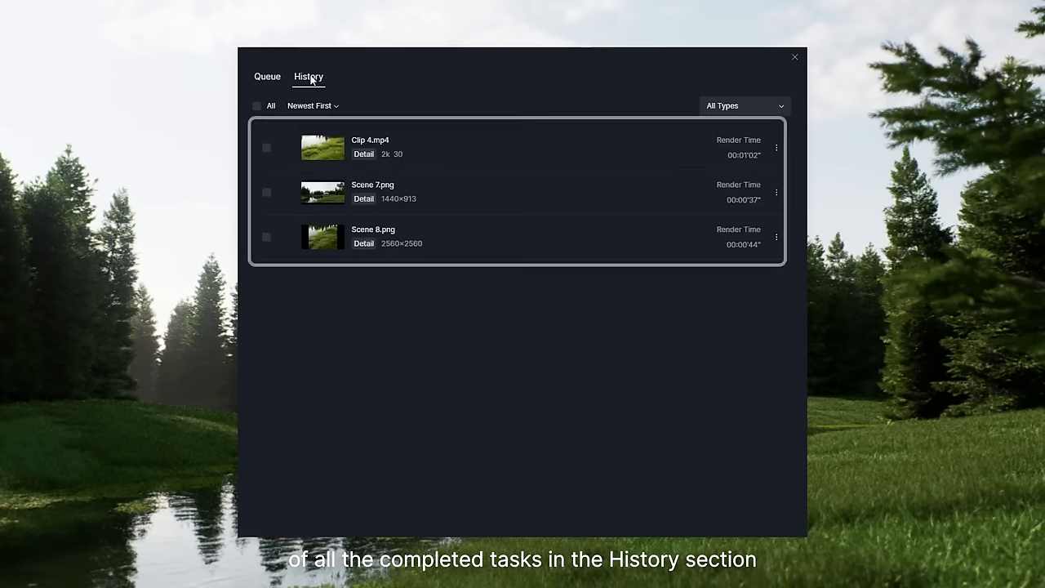
pyautogui.moveTo(408, 129)
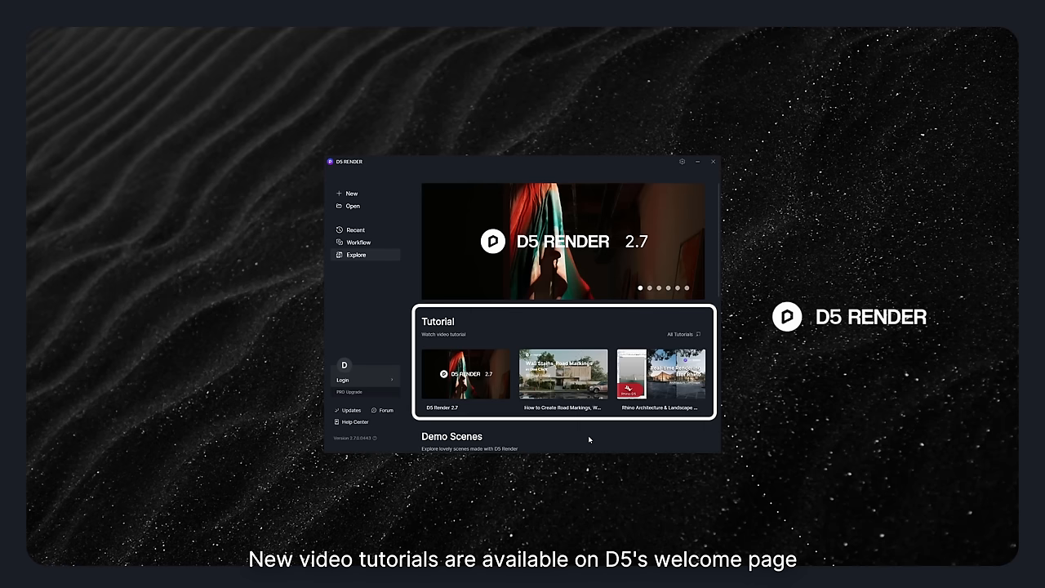
# Step: Open the Online asset library from the welcome page after reviewing the tutorials
pyautogui.click(660, 374)
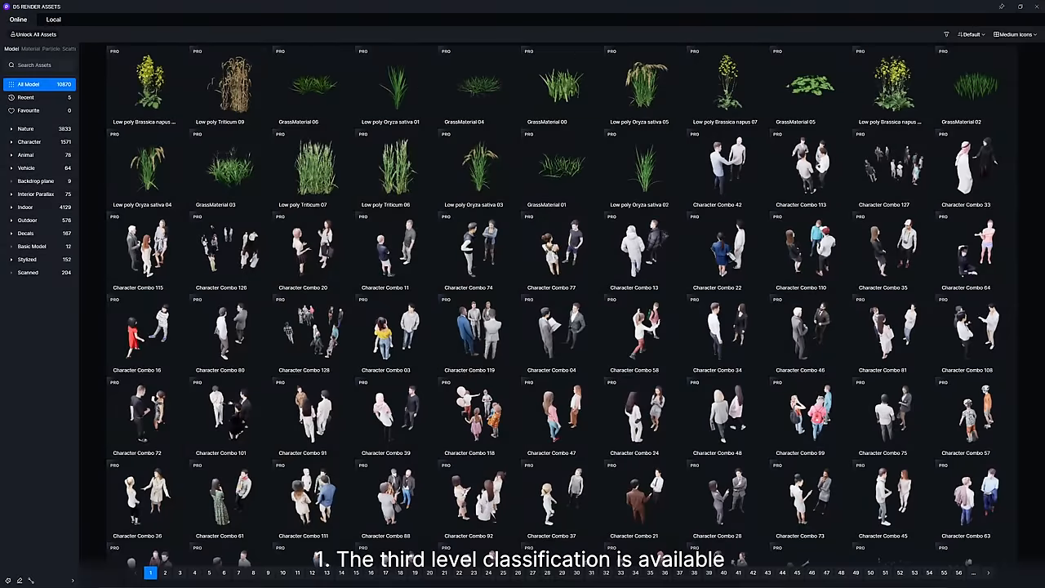
# Step: Browse Indoor > Furniture > Sofa, promote local category_1 to top level, view category D
pyautogui.click(26, 206)
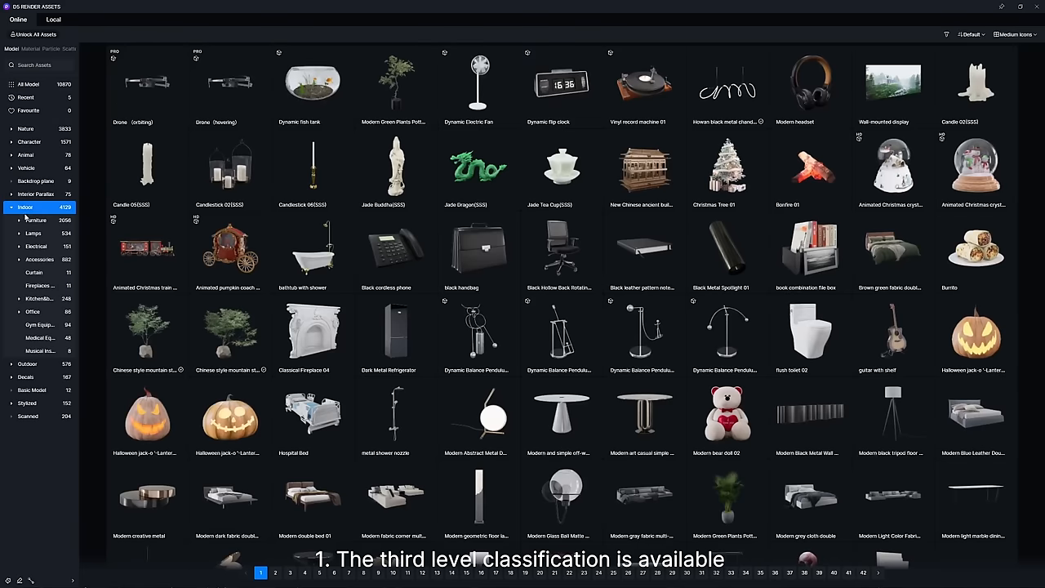
pyautogui.click(38, 233)
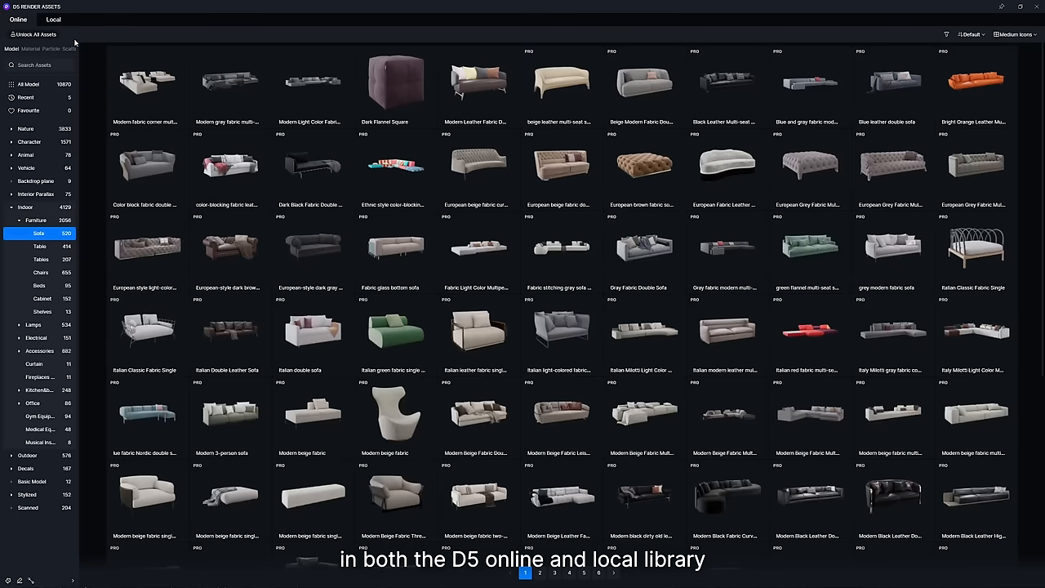
pyautogui.click(52, 19)
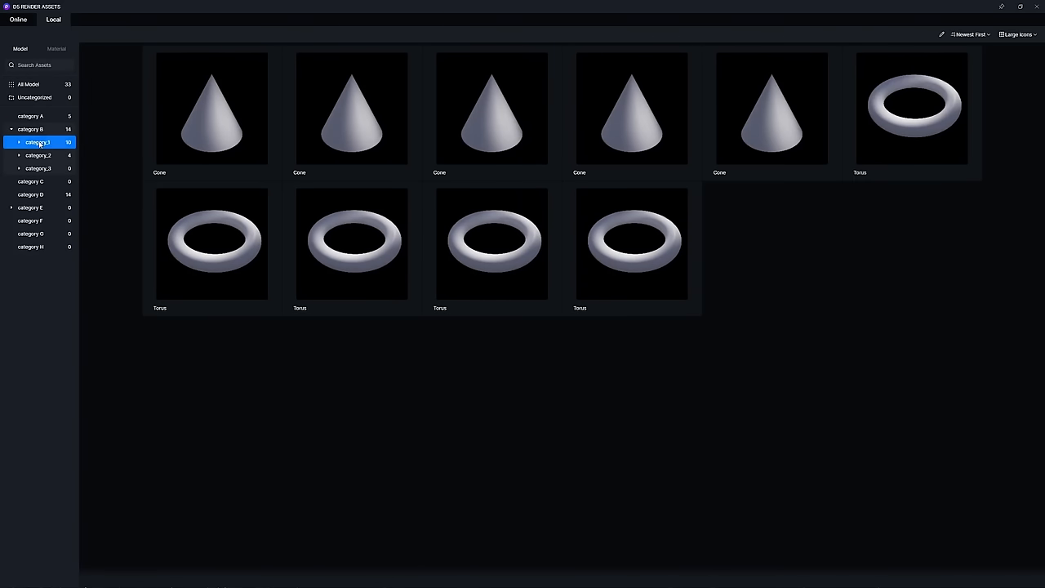
pyautogui.click(43, 168)
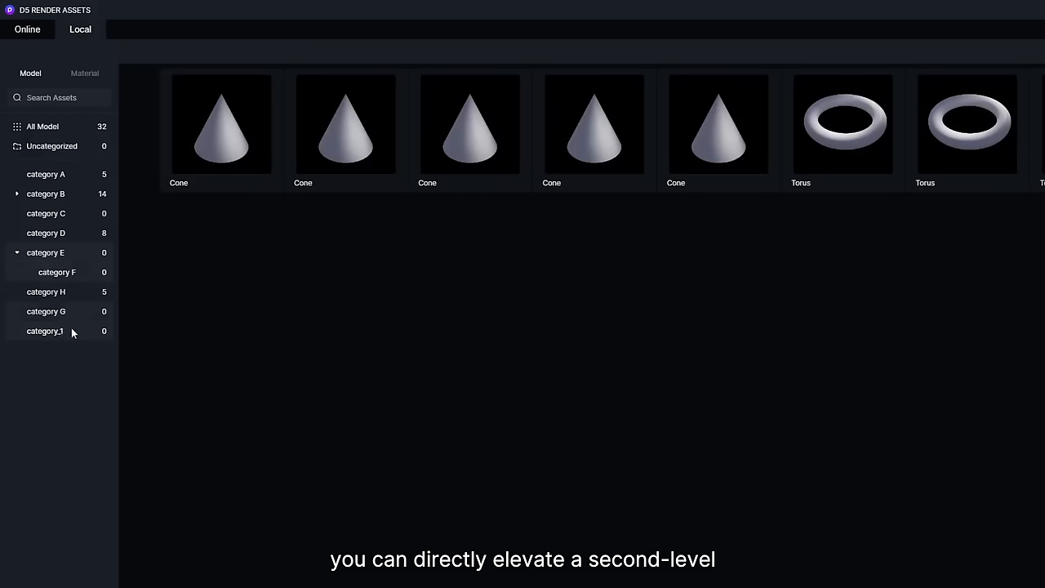
pyautogui.moveTo(127, 365)
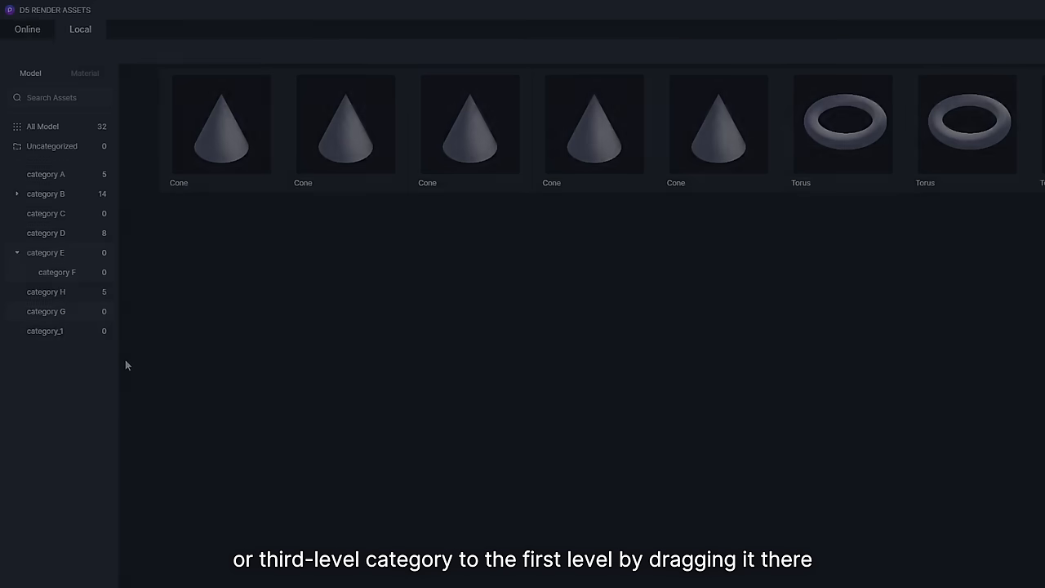
pyautogui.click(45, 233)
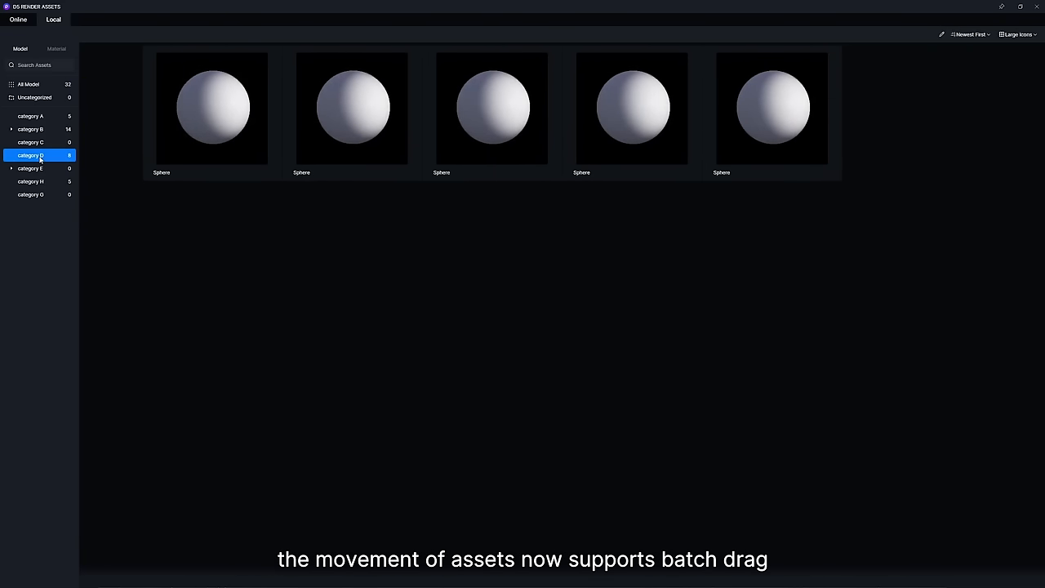
# Step: Show local category B's fourteen assets, then open the online library search box
pyautogui.click(30, 129)
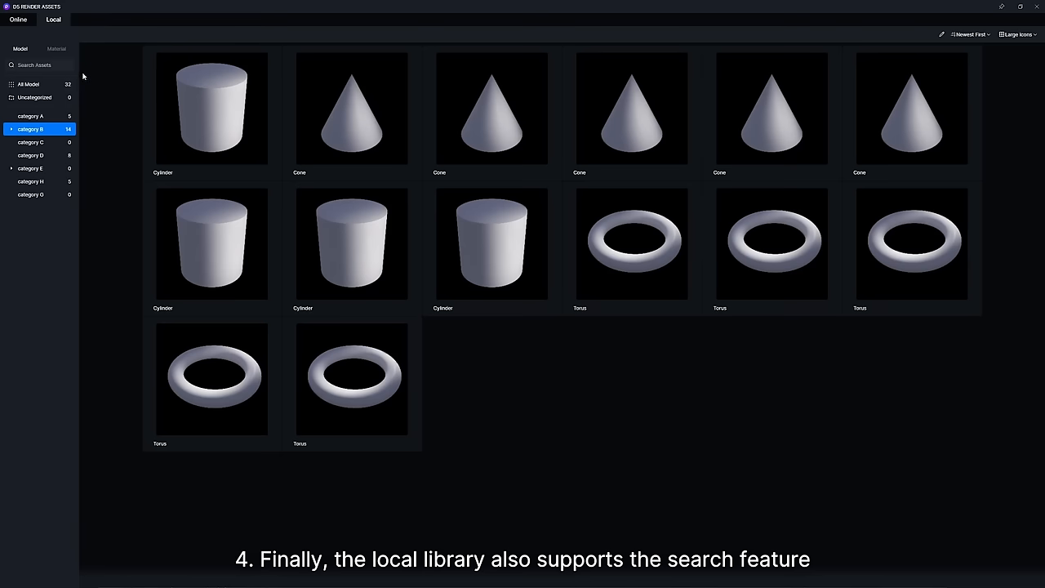
pyautogui.click(34, 65)
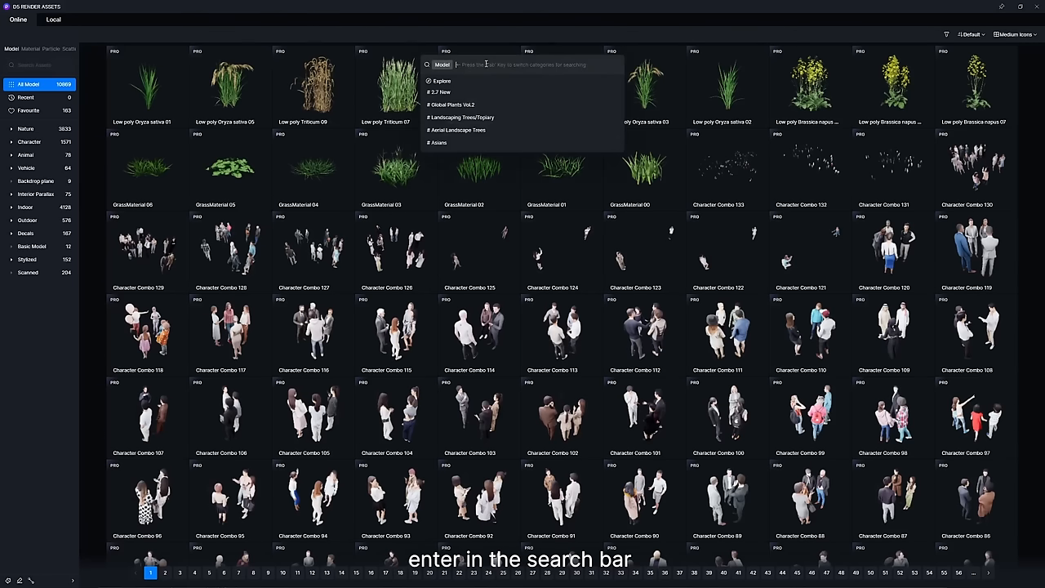
pyautogui.write('Plant')
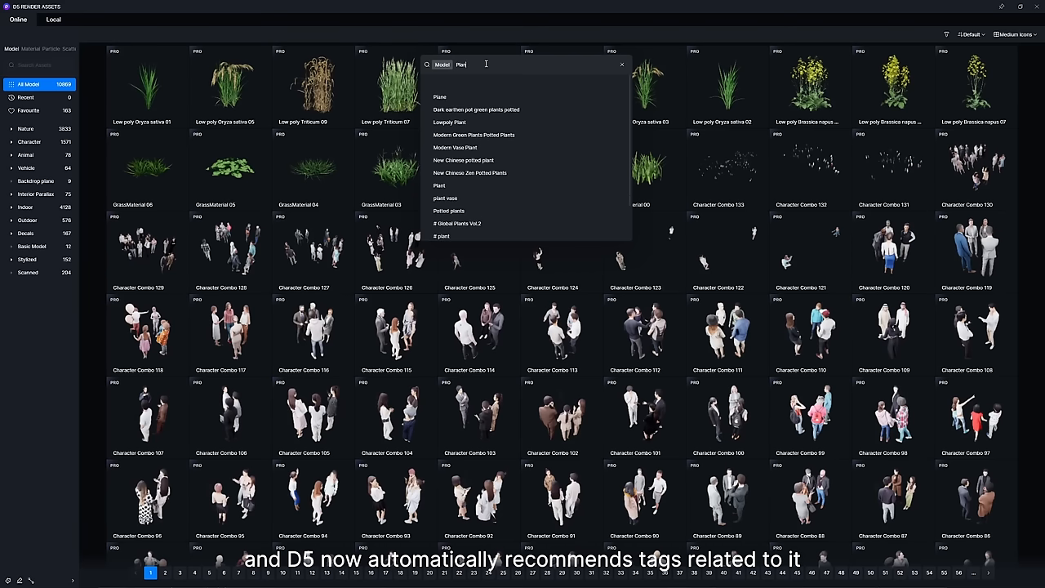
pyautogui.write('ts')
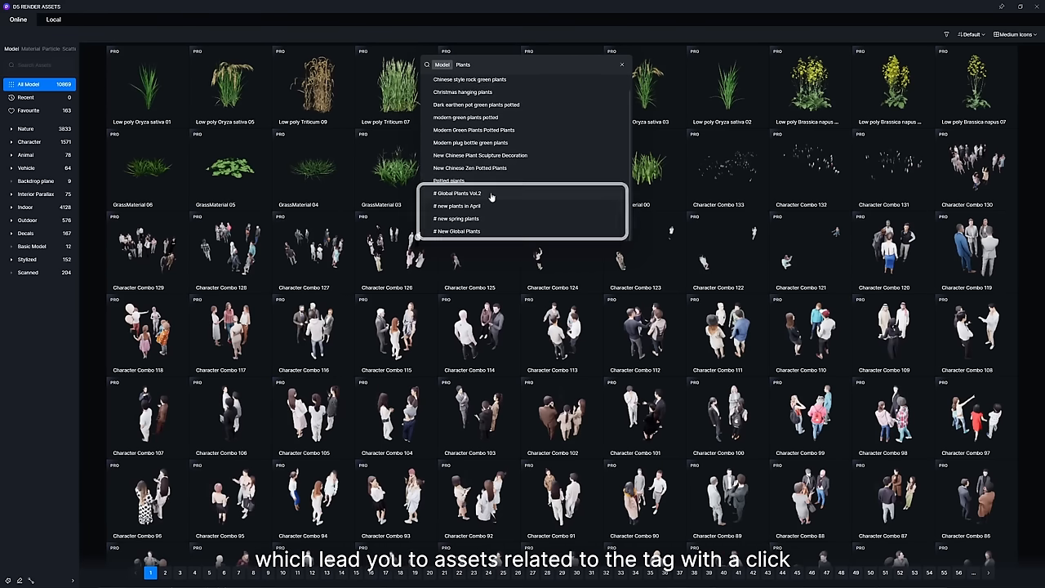
pyautogui.click(457, 194)
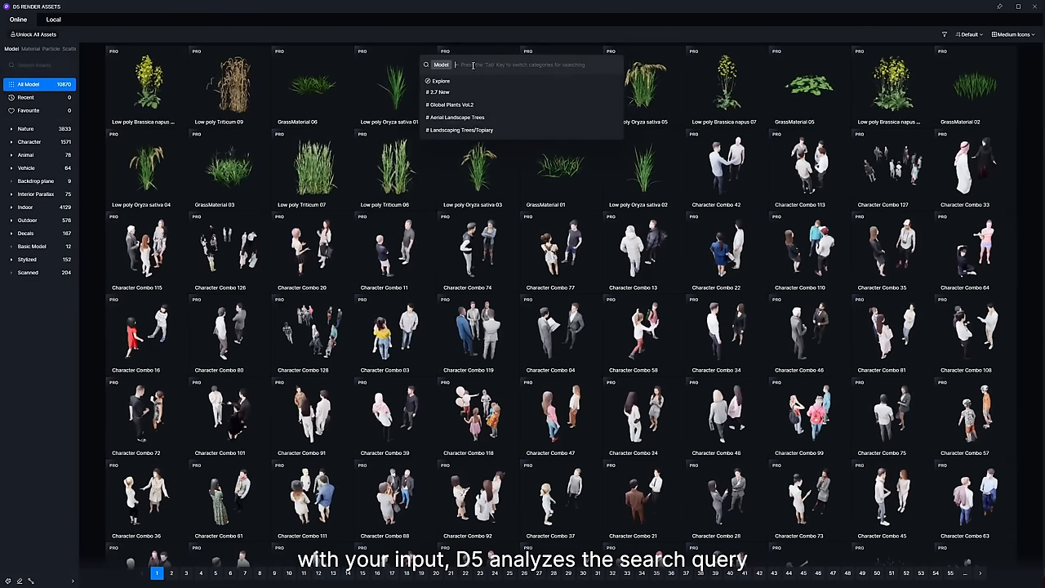
# Step: Search 'Ve', jump to Grouped vegetation, then to the Vehicle category
pyautogui.write('Ve')
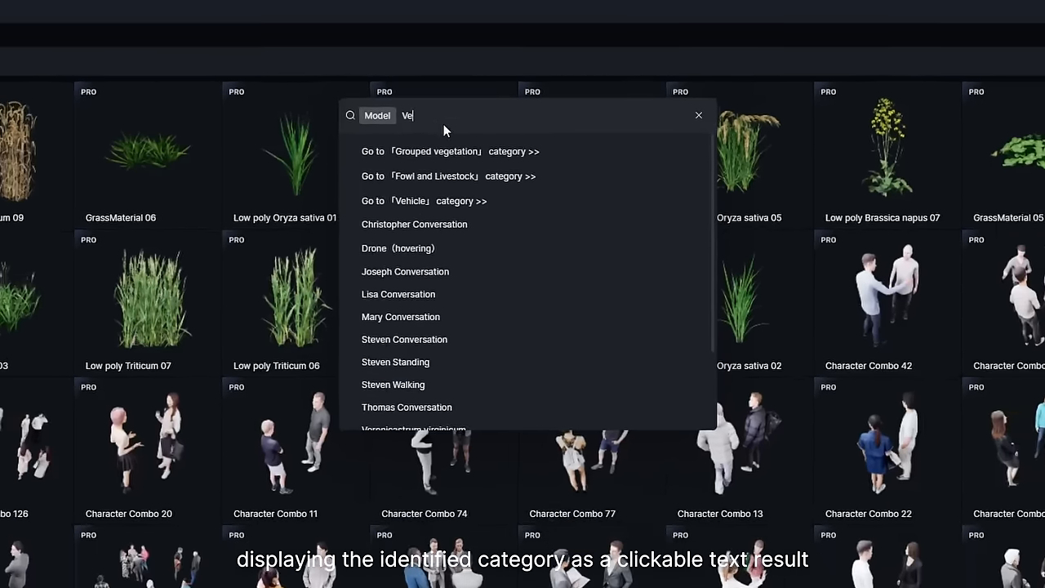
pyautogui.click(438, 151)
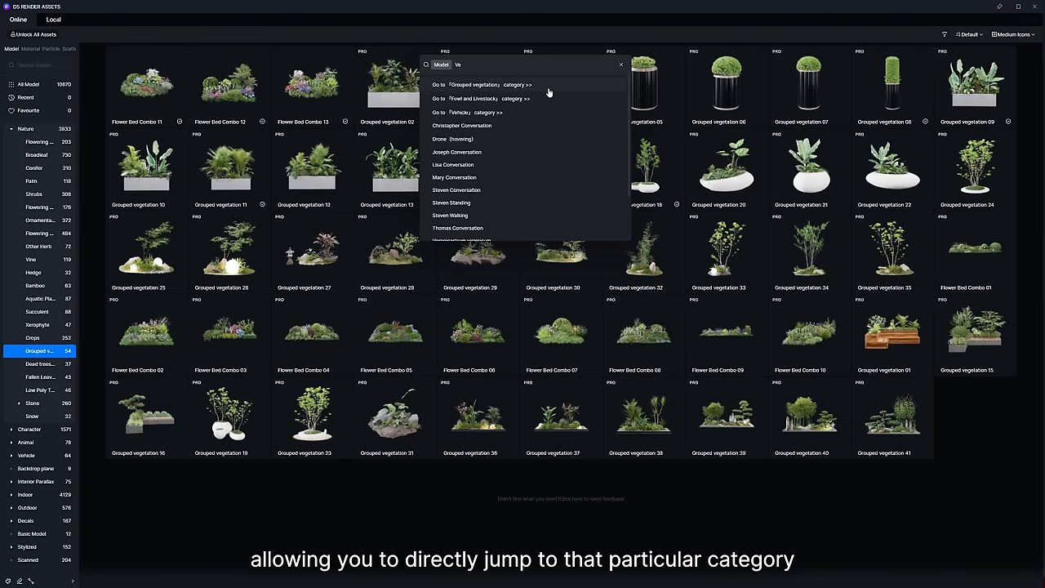
pyautogui.moveTo(527, 98)
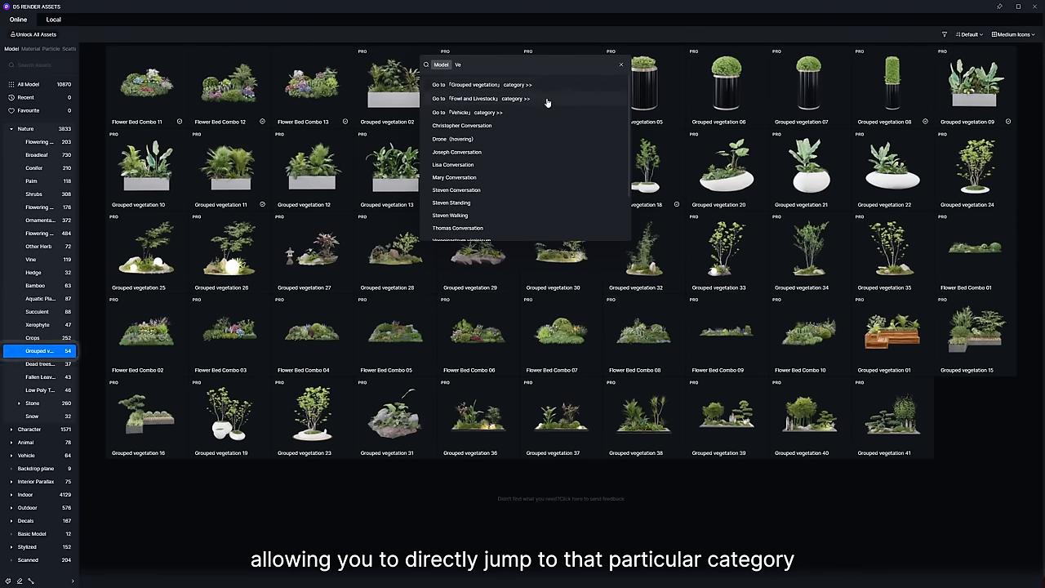
pyautogui.click(468, 112)
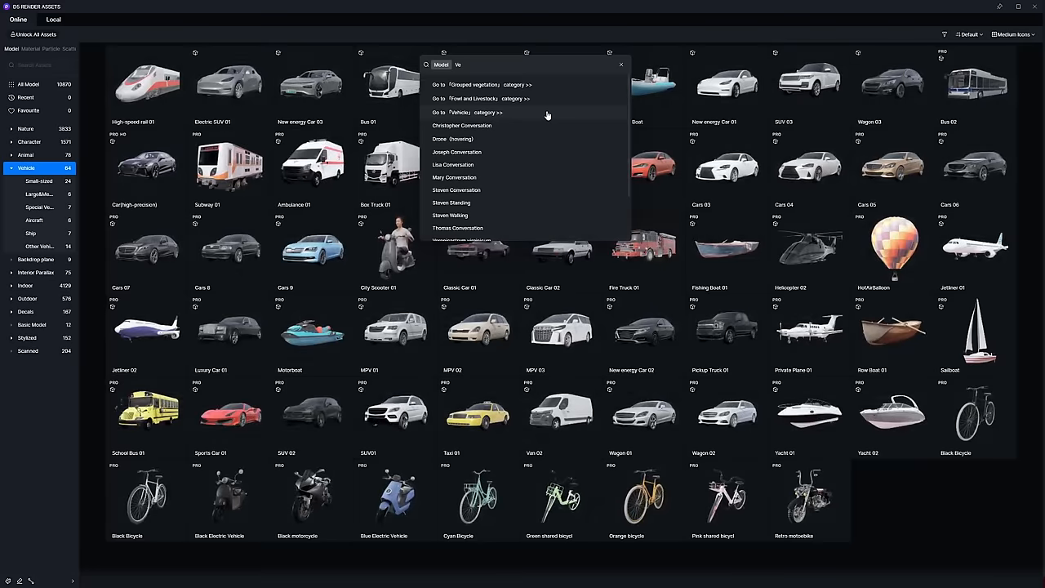